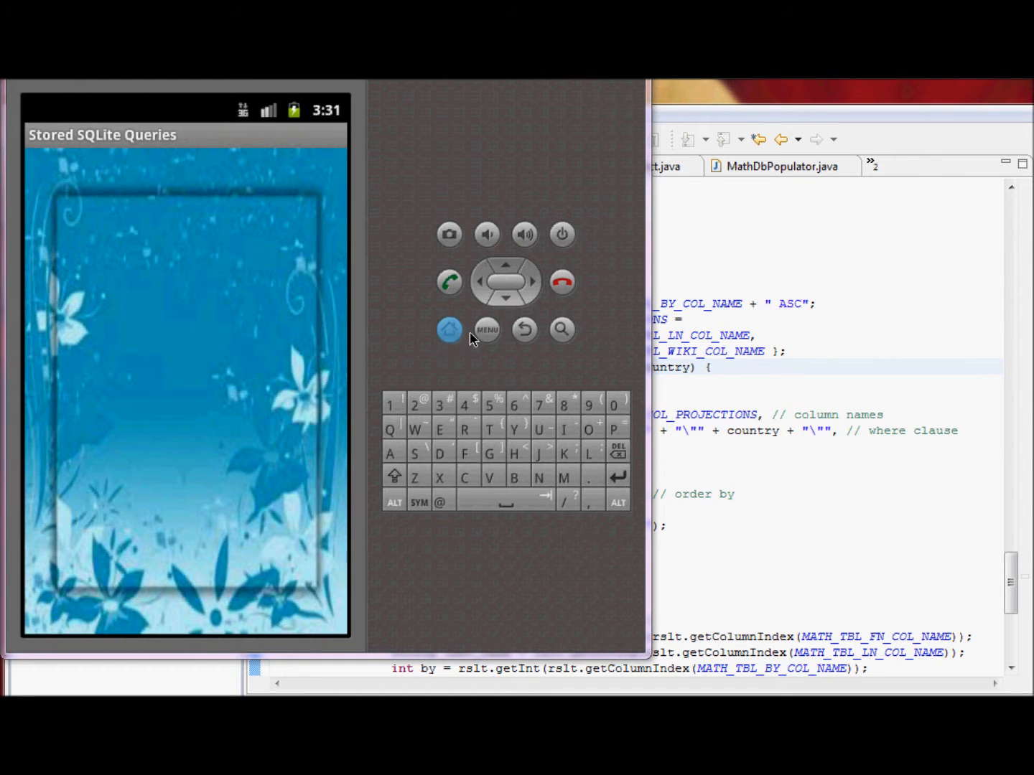
Run the Search By Research Area query for algebra from the app's menu.
left_click(487, 331)
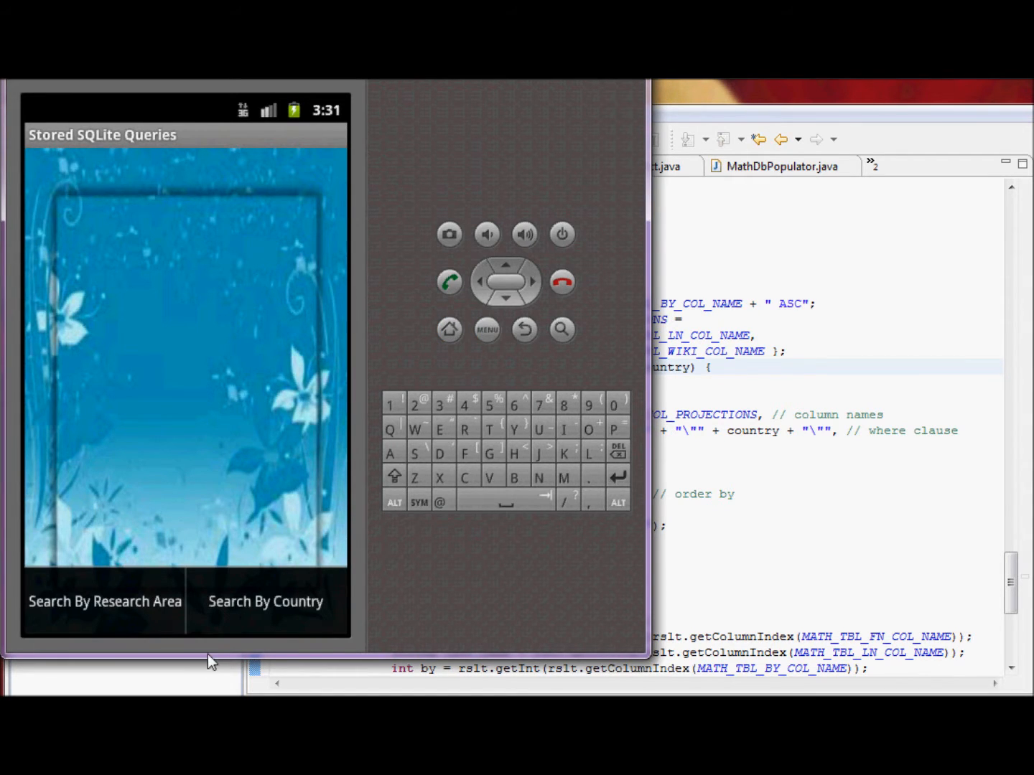
left_click(103, 602)
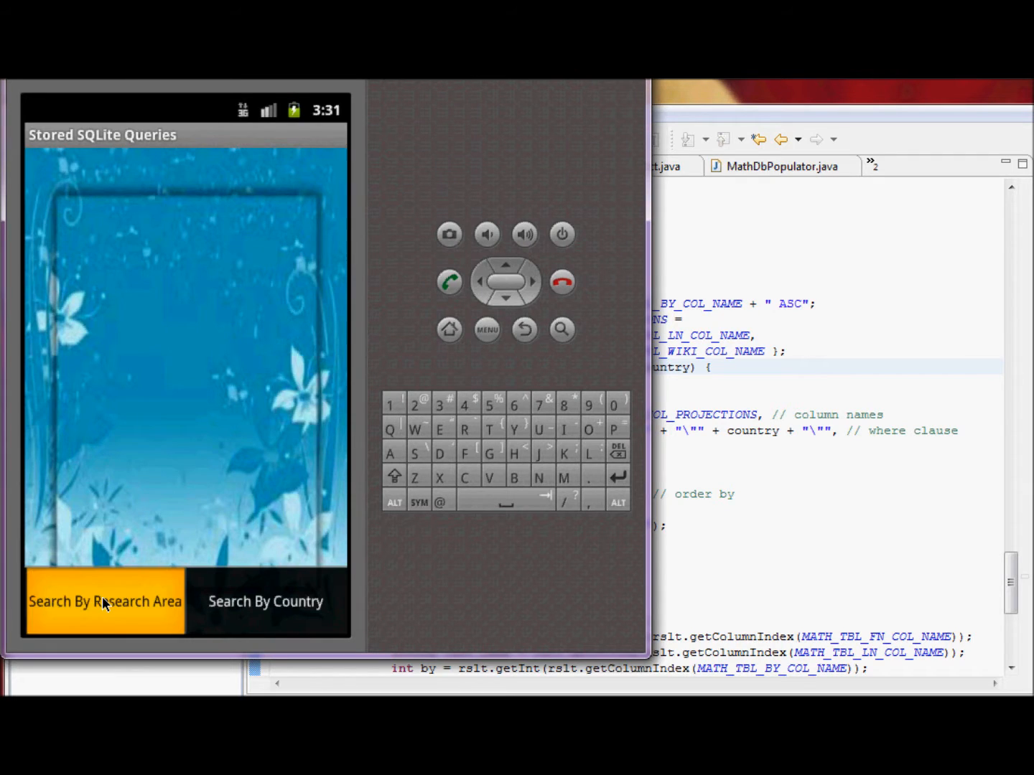
left_click(105, 602)
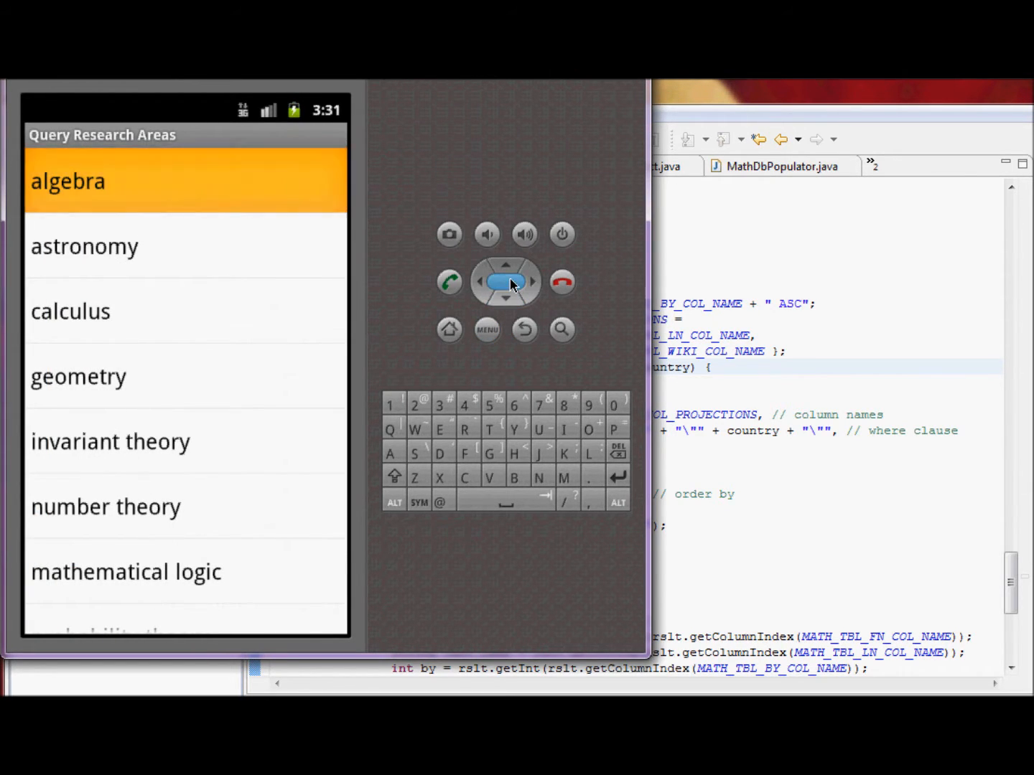
left_click(68, 181)
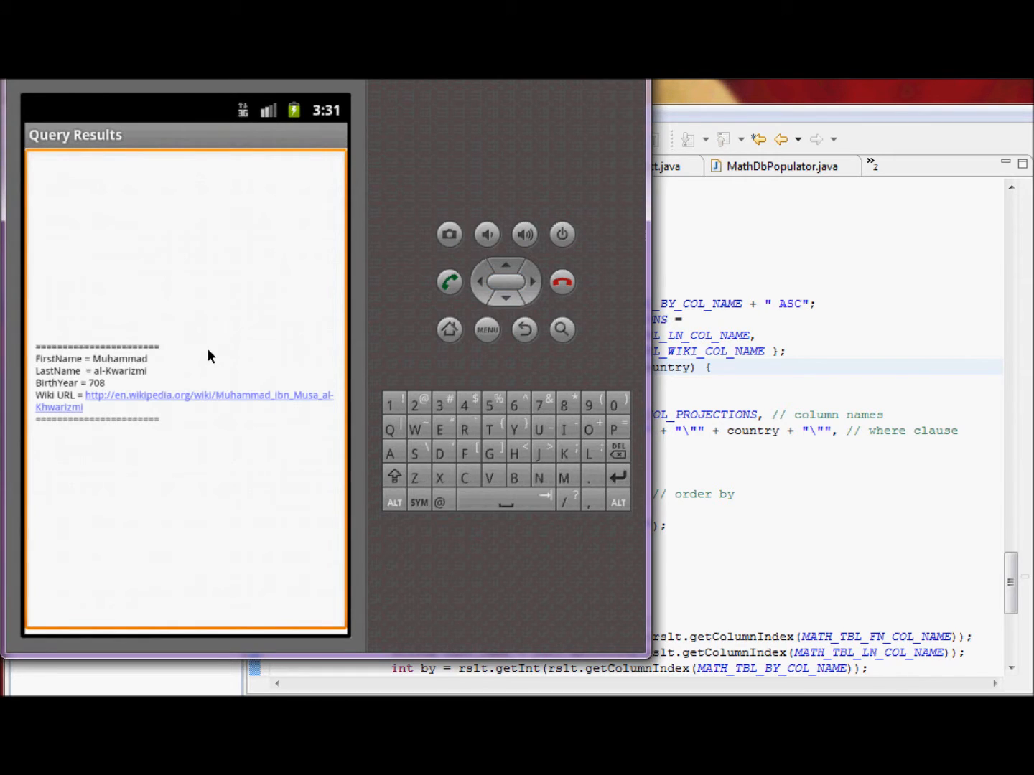
View al-Khwarizmi's Wikipedia page from the algebra result and scroll through it.
left_click(208, 397)
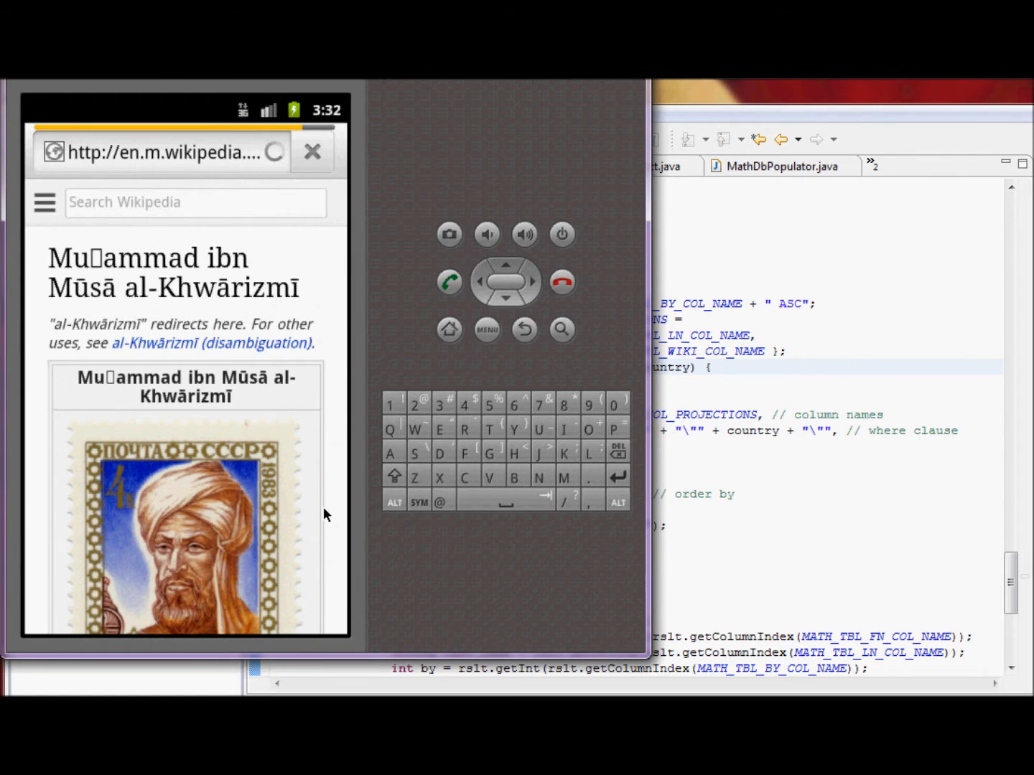
scroll("down", 3)
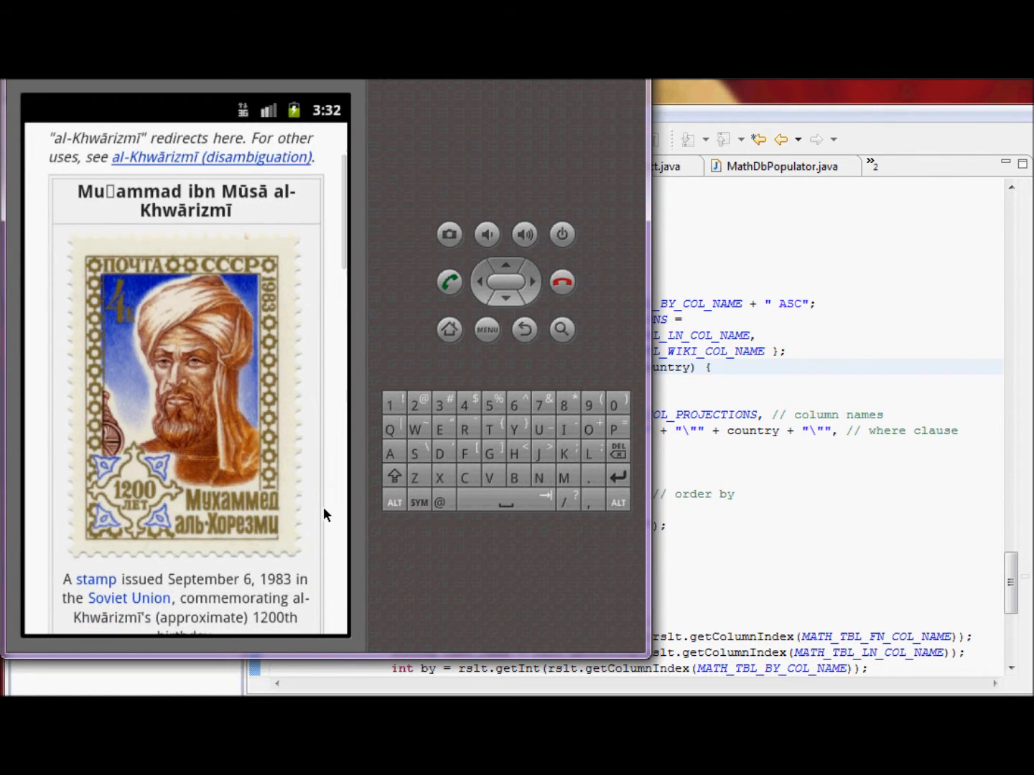
scroll("down", 3)
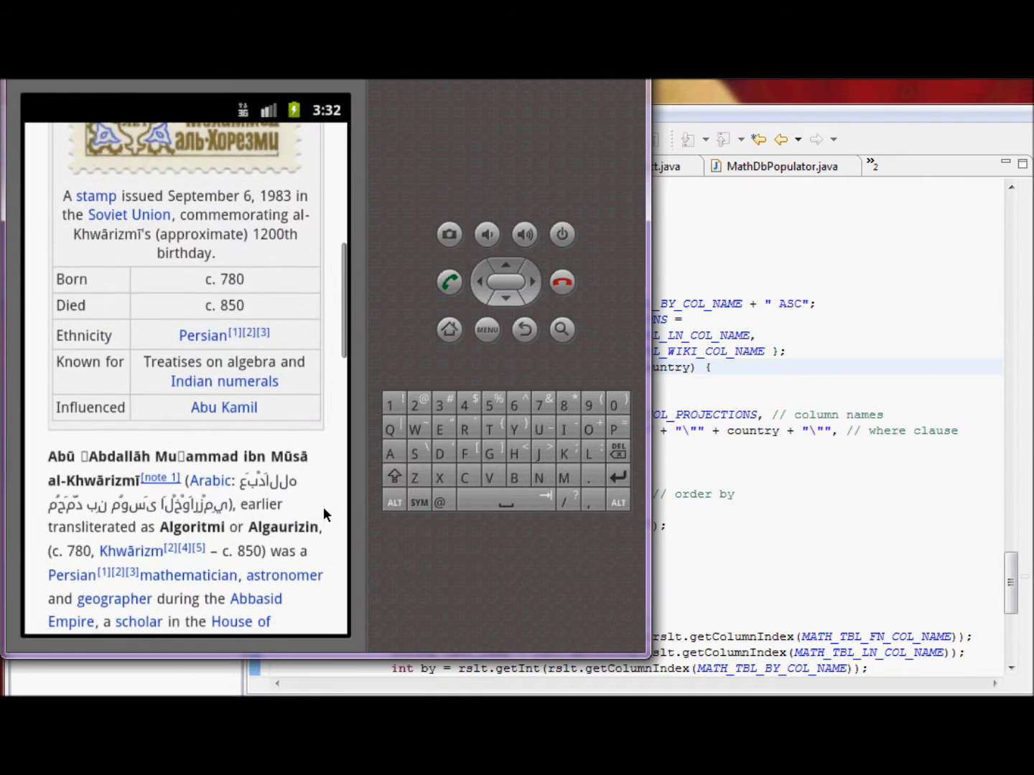
scroll("down", 3)
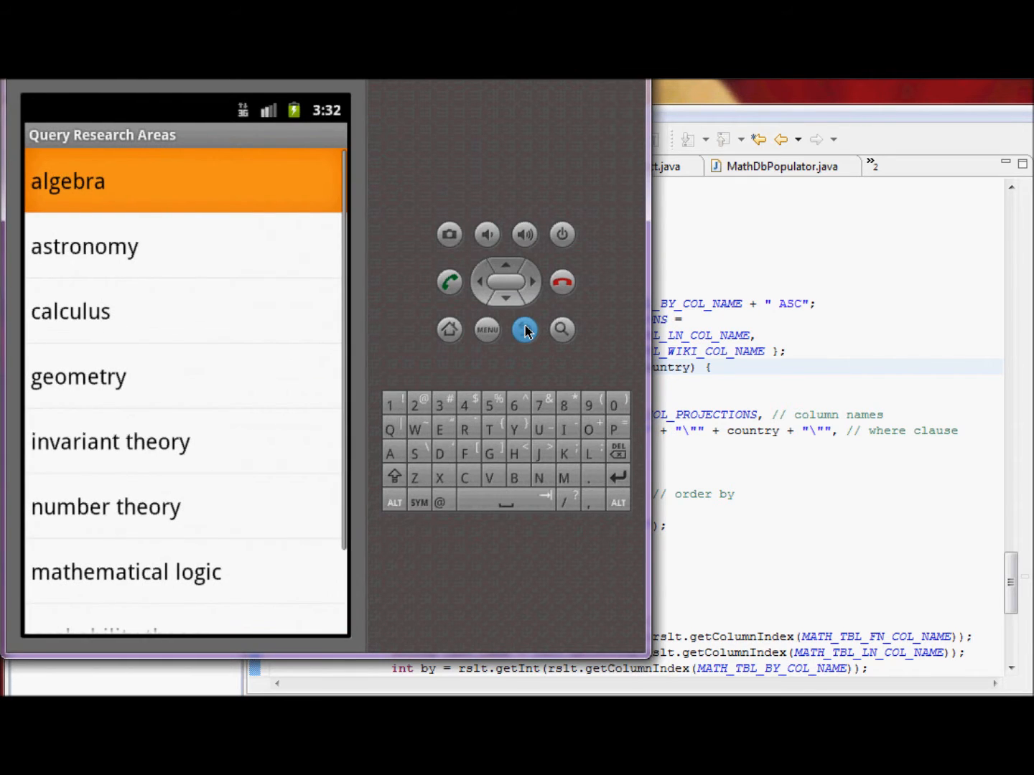
Query the astronomy research area and scroll through Kepler's Wikipedia page.
left_click(505, 300)
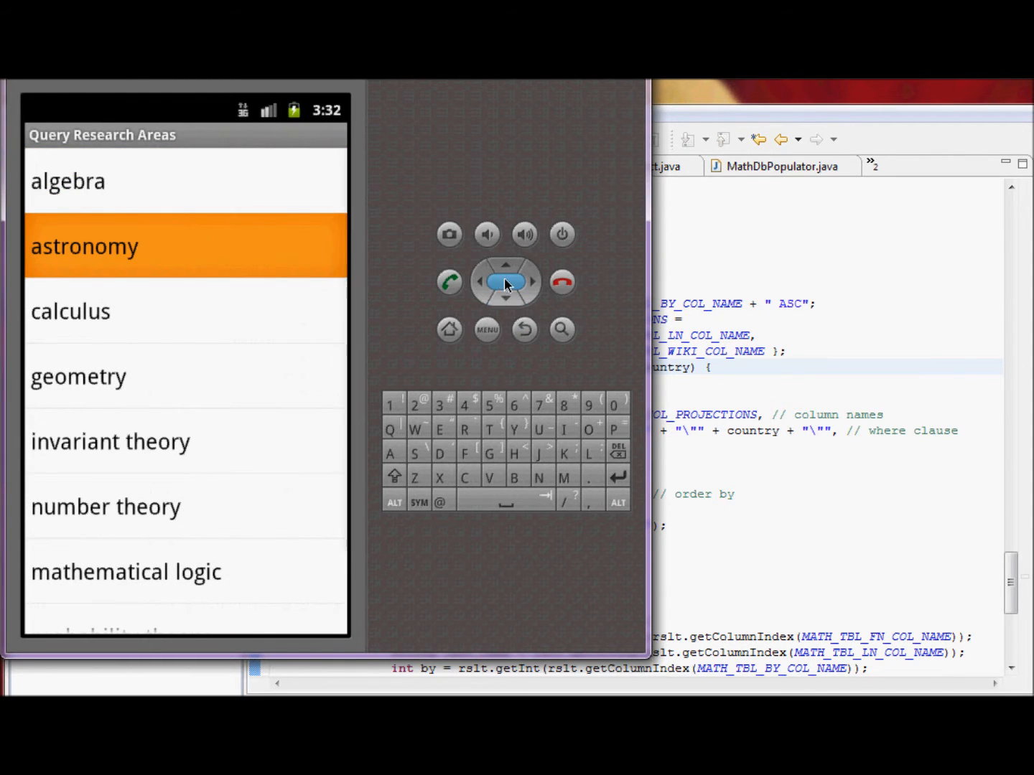
left_click(83, 246)
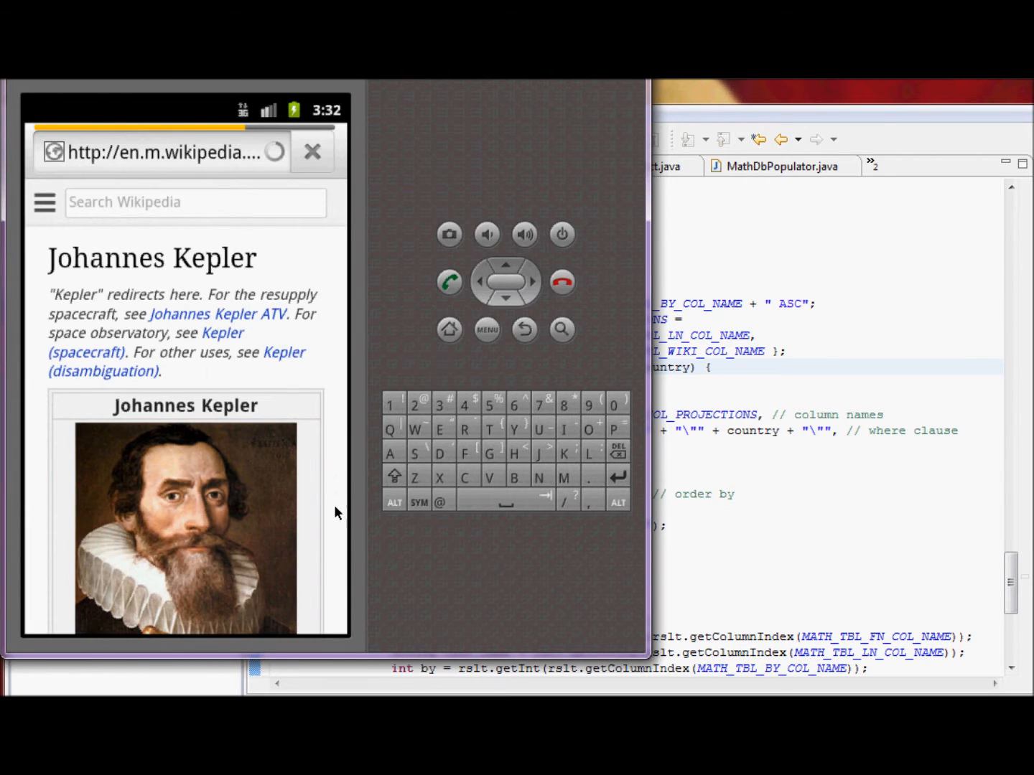
scroll("down", 3)
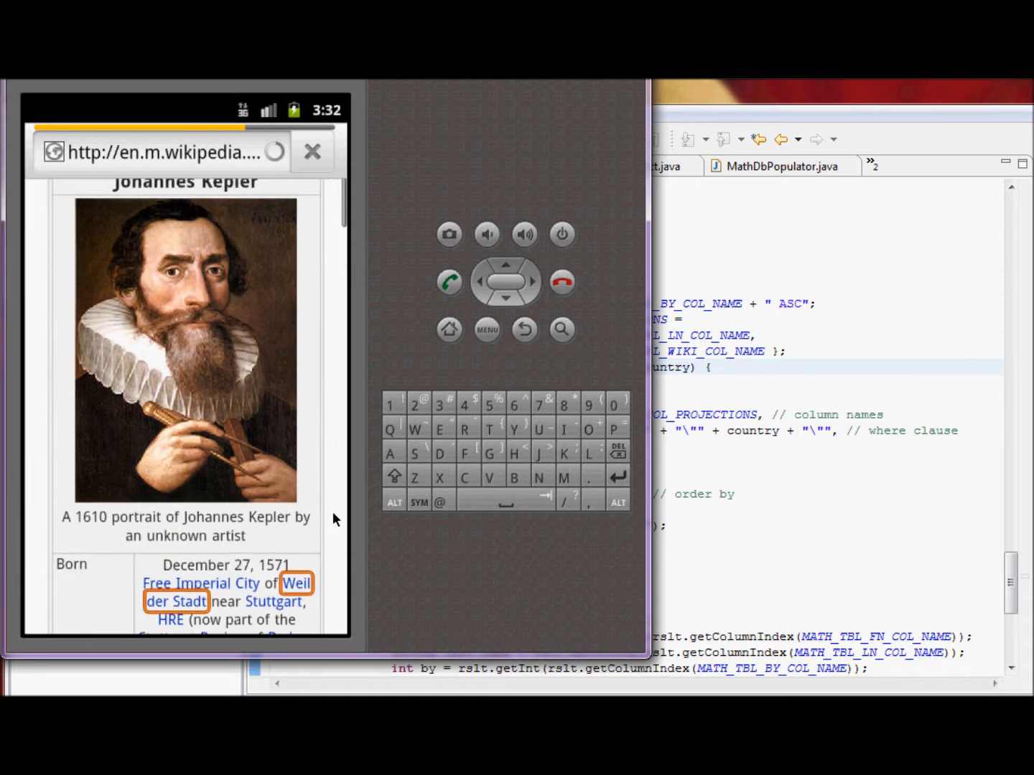
scroll("down", 3)
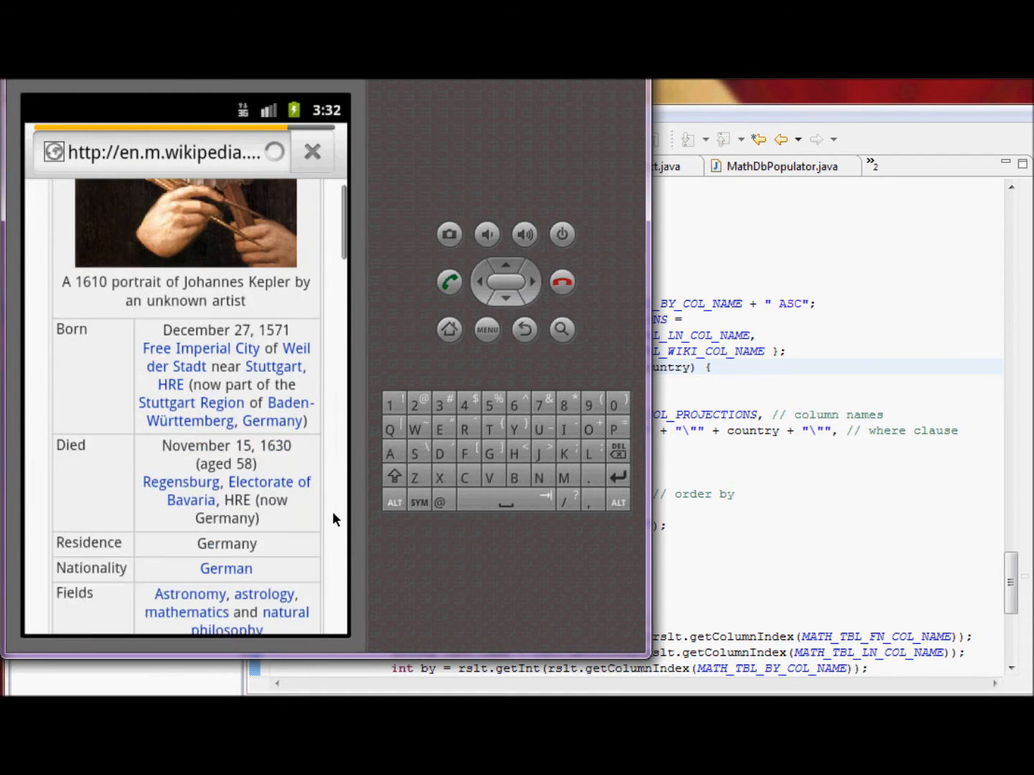
scroll("down", 3)
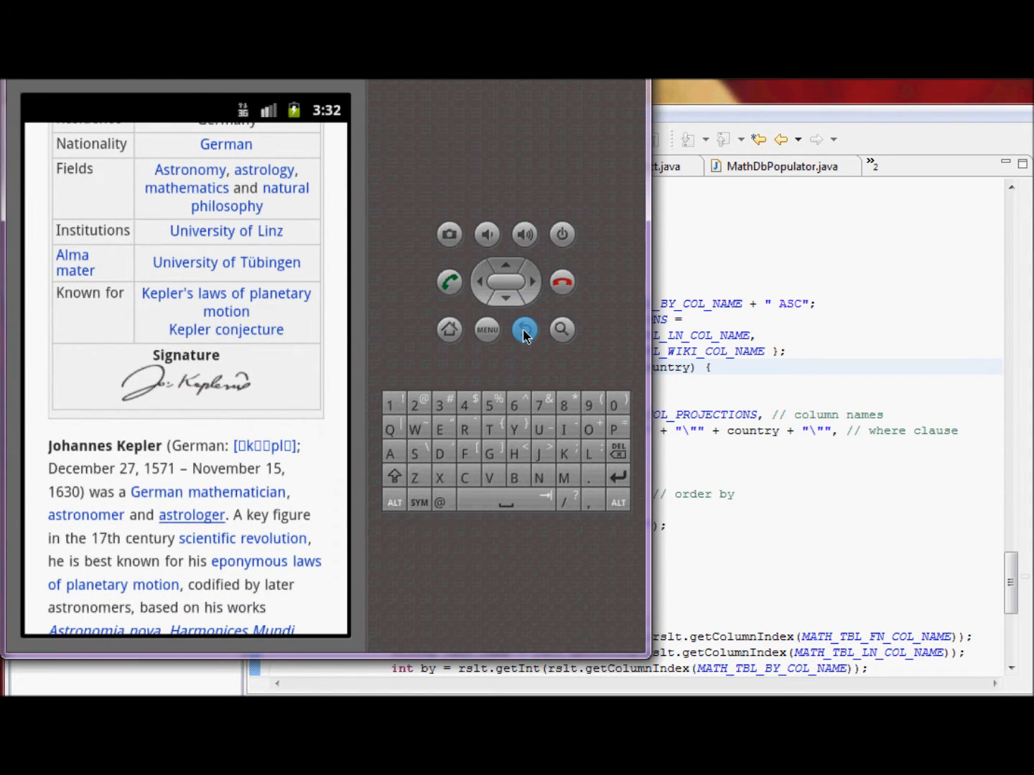
View Copernicus's Wikipedia page from the astronomy results, then return to the app's home screen.
left_click(524, 330)
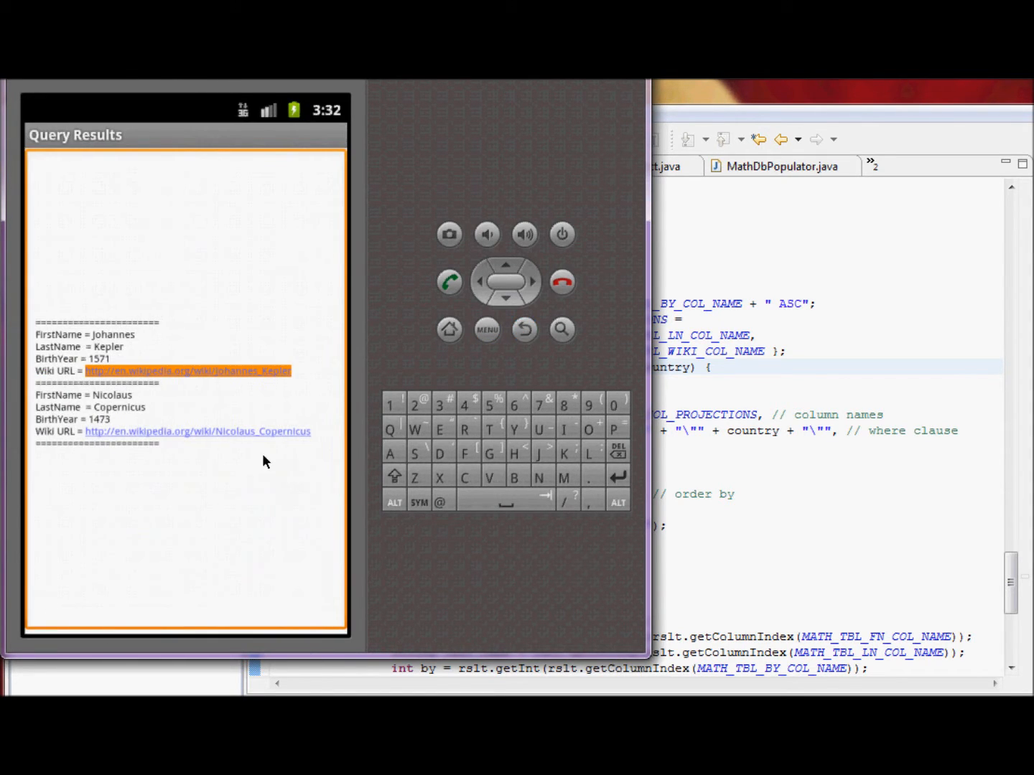
left_click(188, 371)
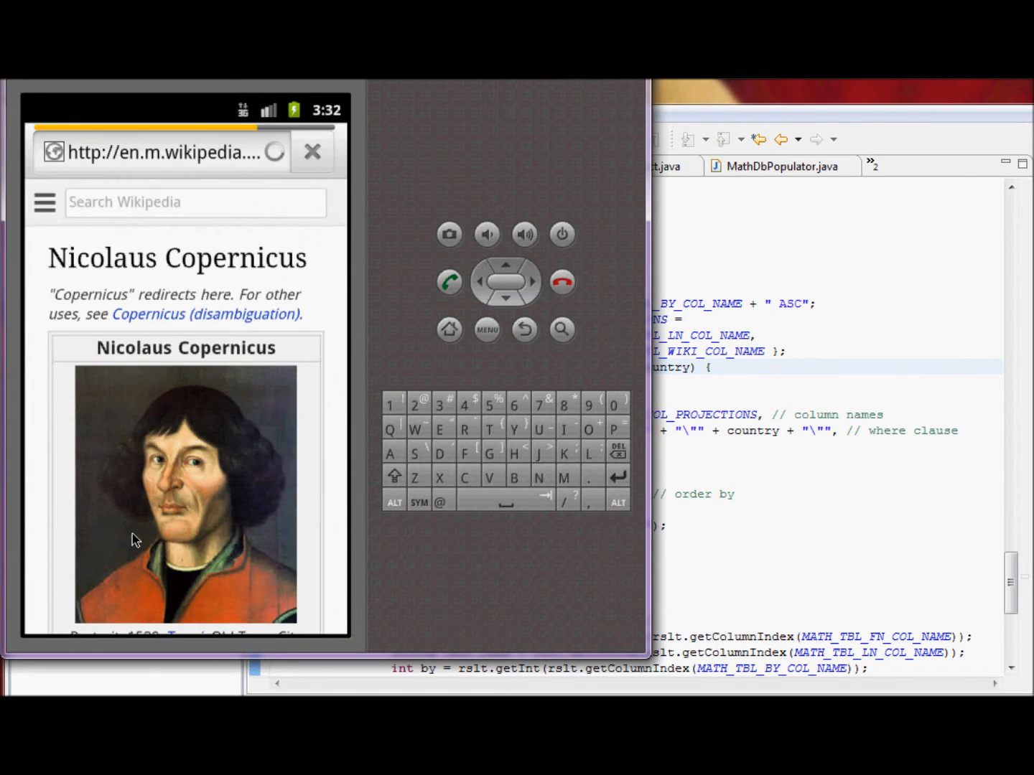
left_click(185, 491)
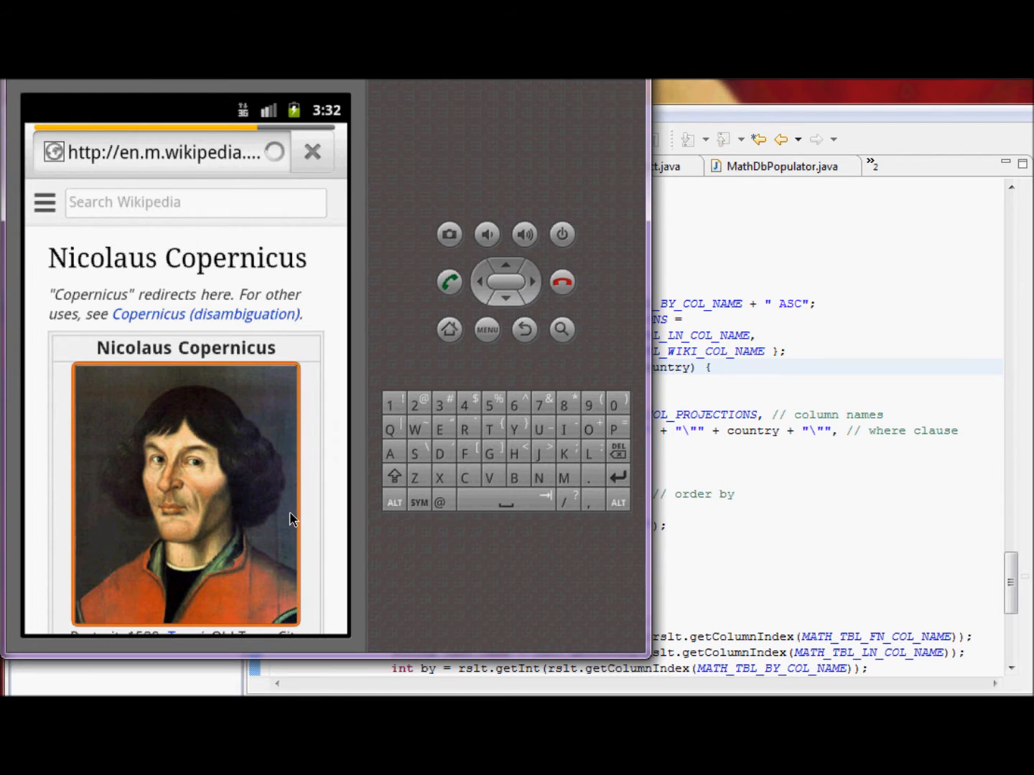
scroll("down", 3)
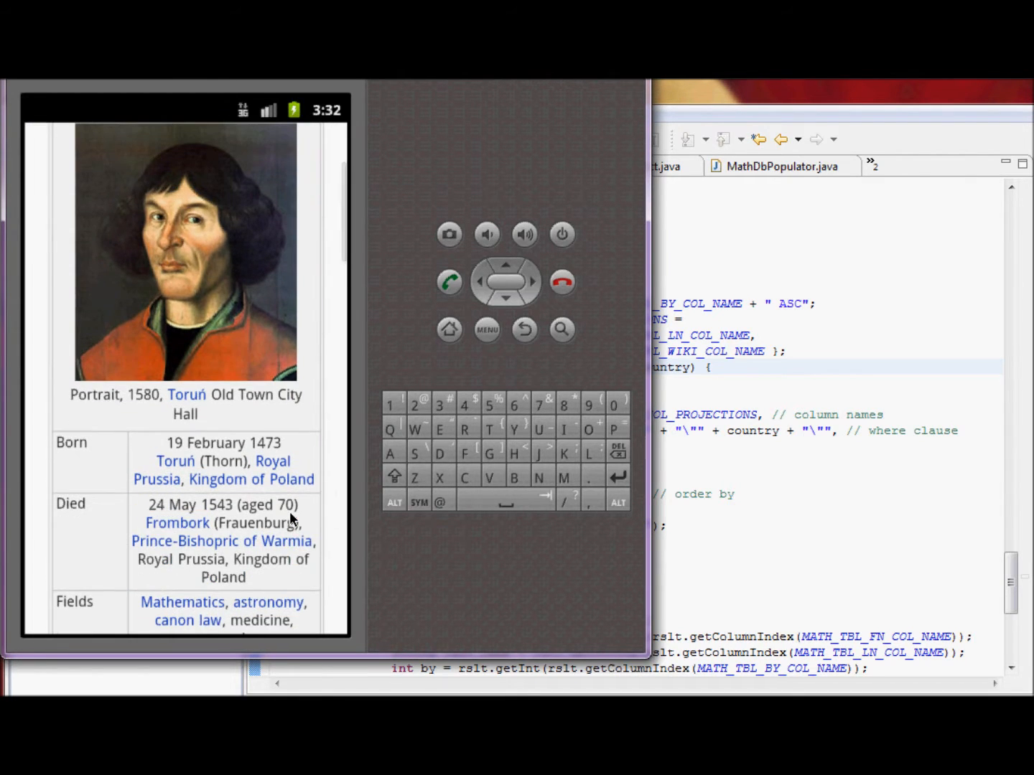
scroll("down", 3)
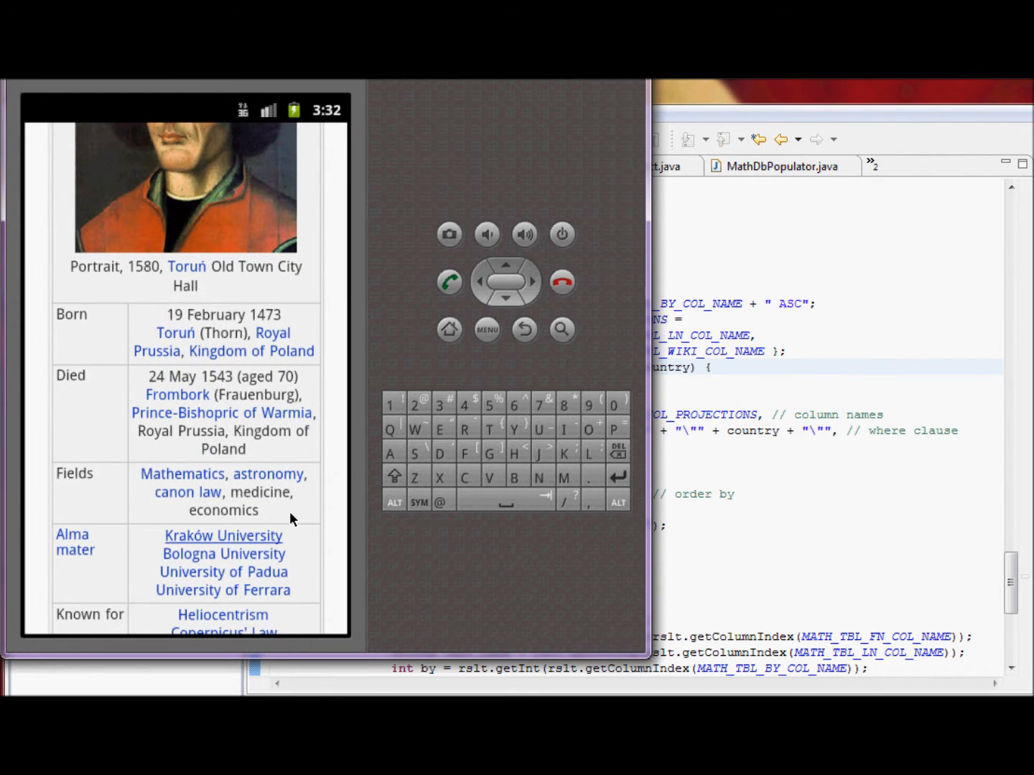
scroll("down", 3)
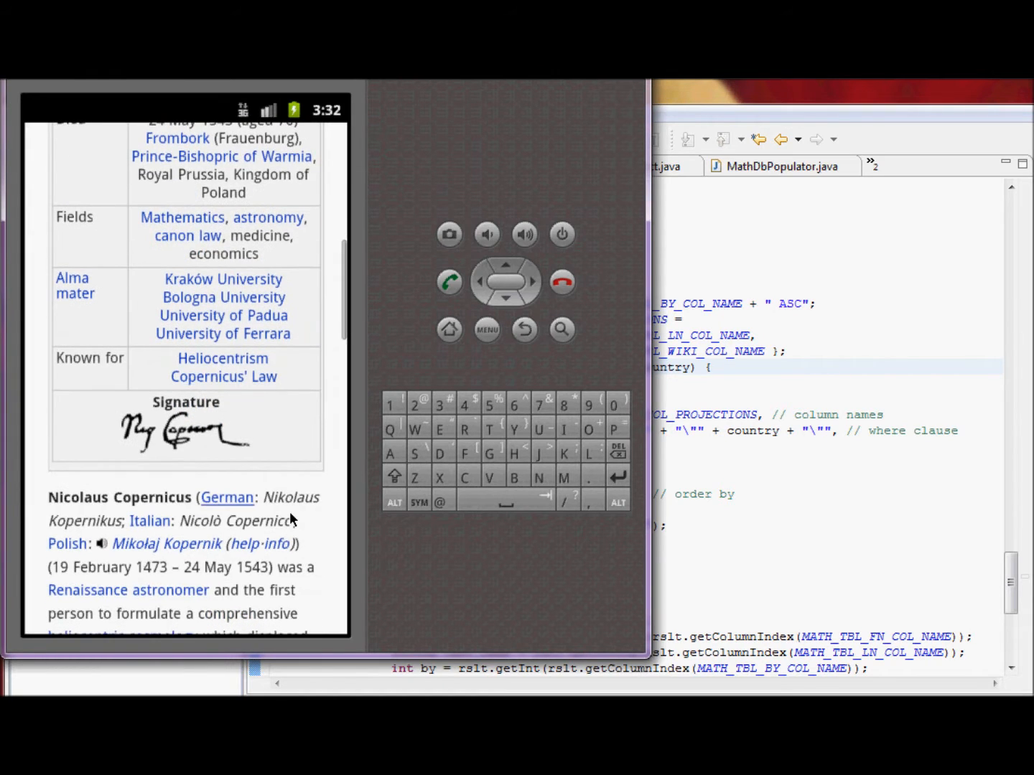
scroll("down", 3)
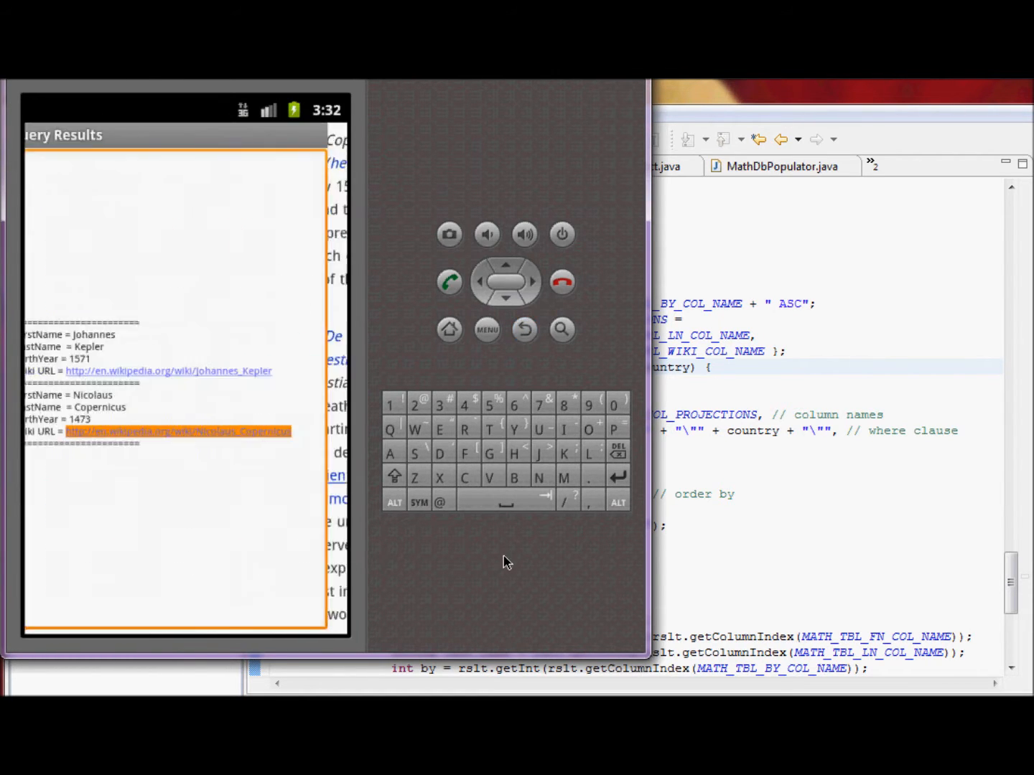
left_click(524, 330)
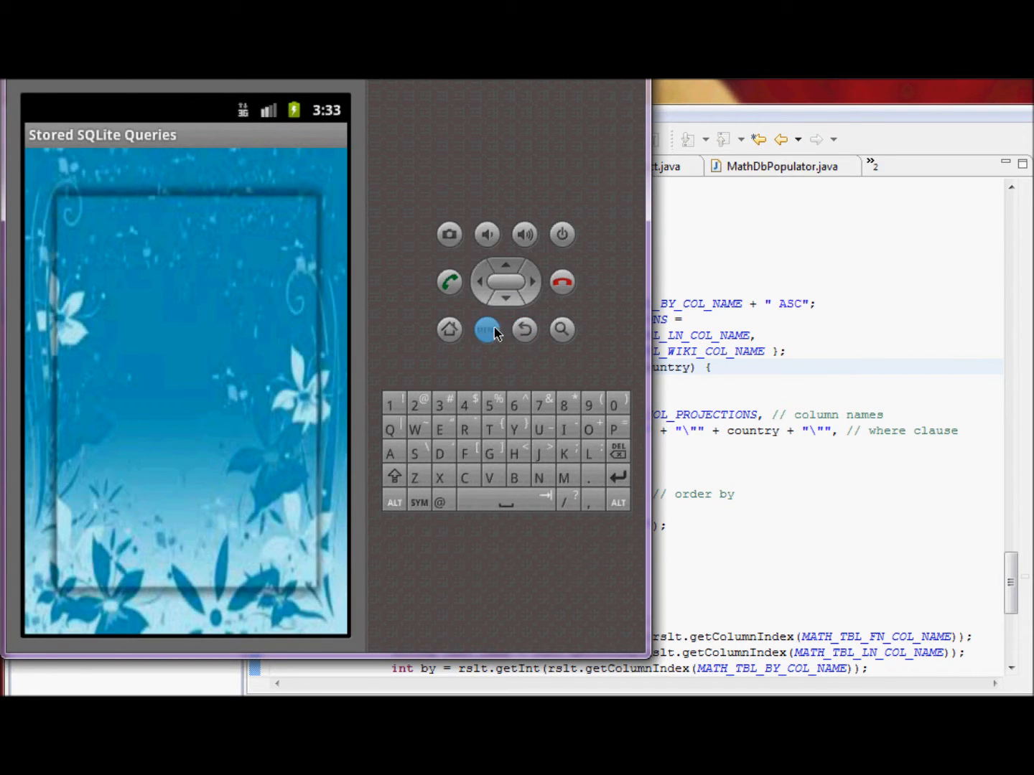
Run the Search By Country query for Persia from the app's menu.
left_click(486, 329)
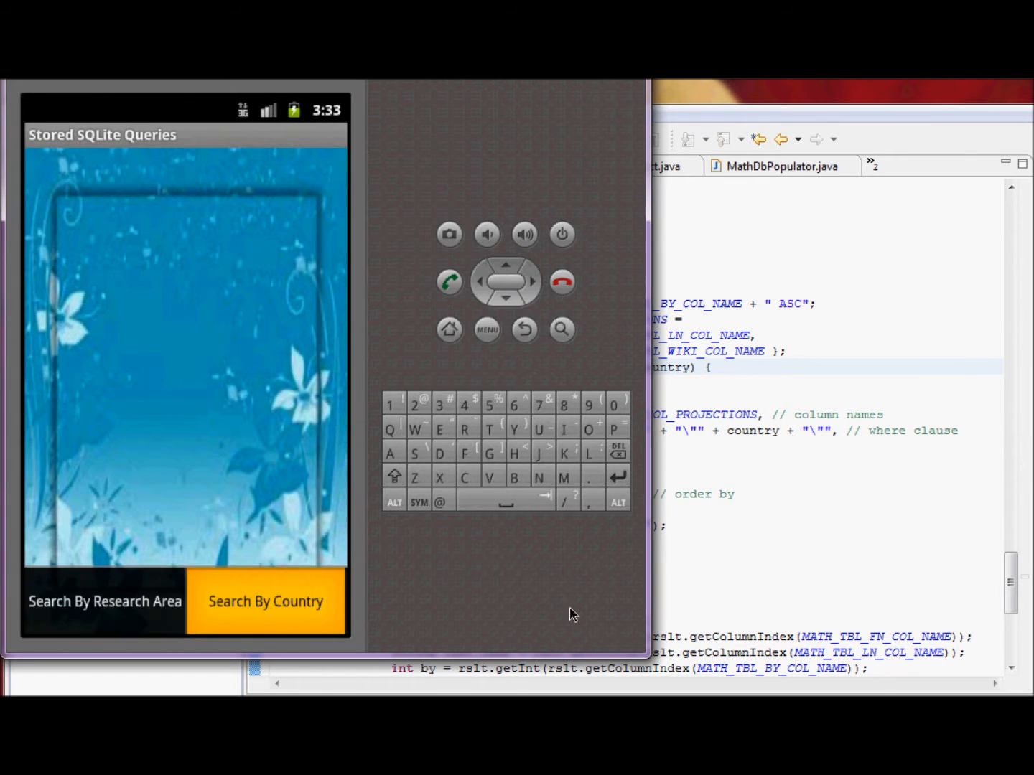
left_click(265, 600)
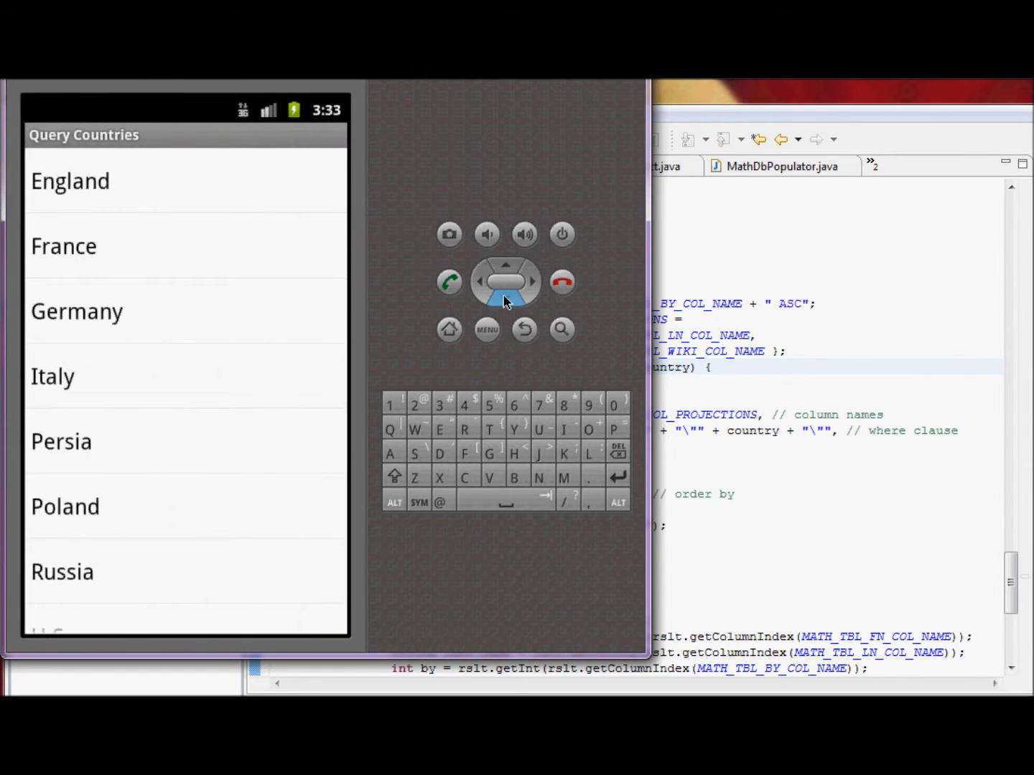
left_click(62, 441)
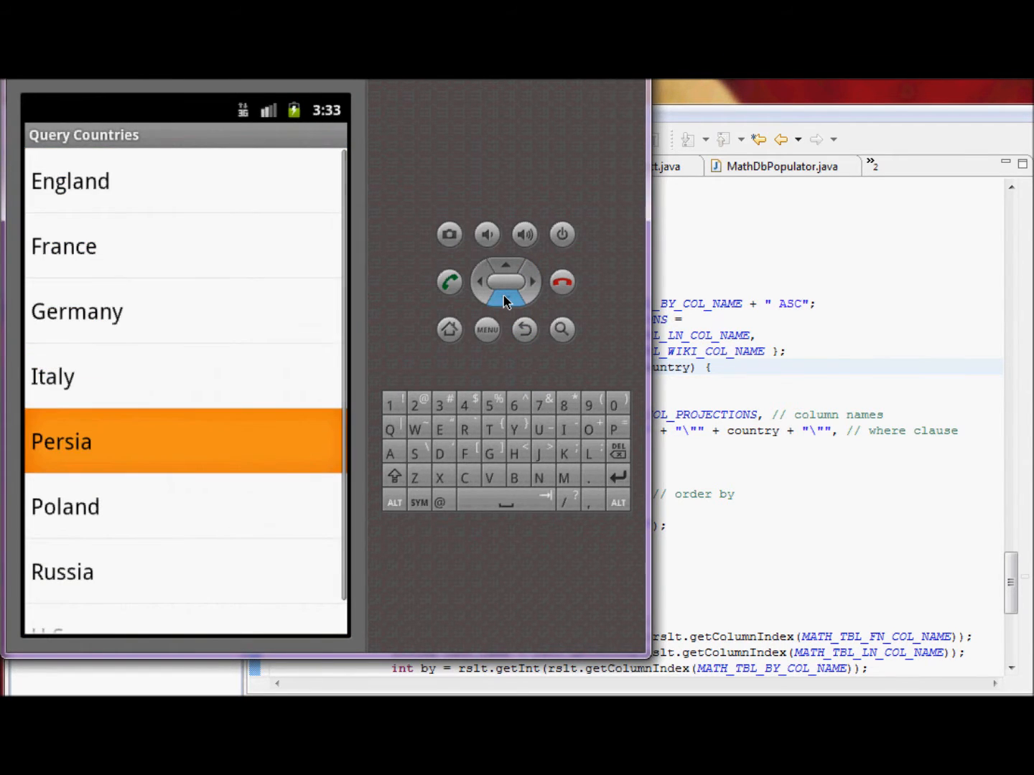
left_click(506, 294)
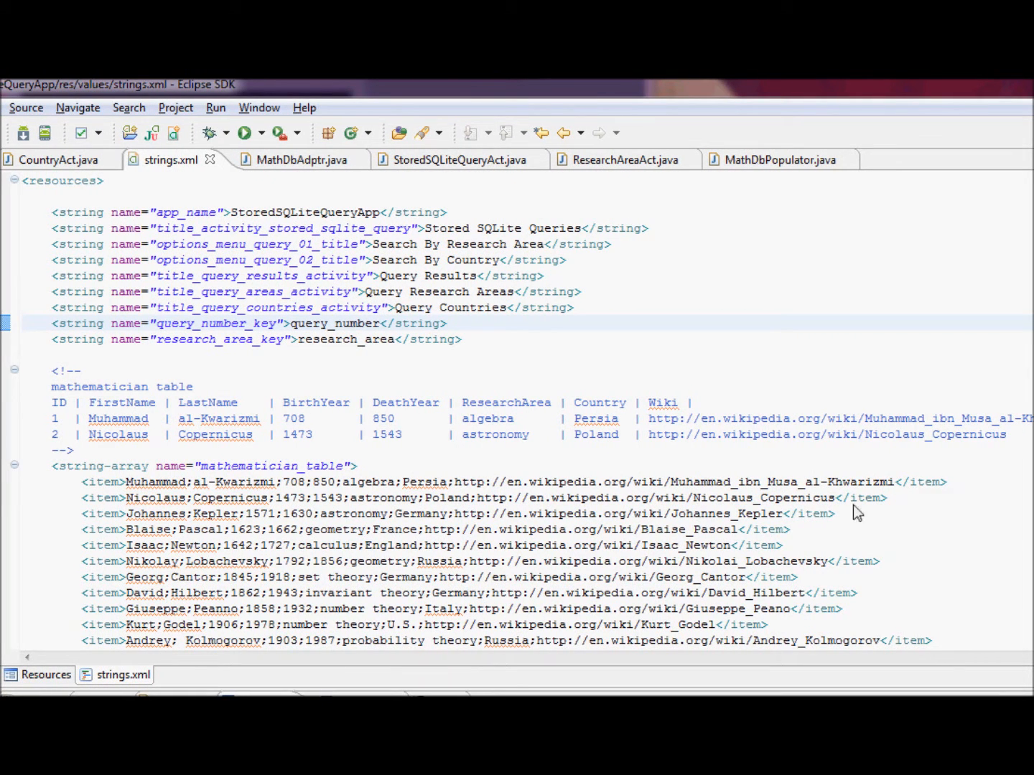
mouse_move(526, 373)
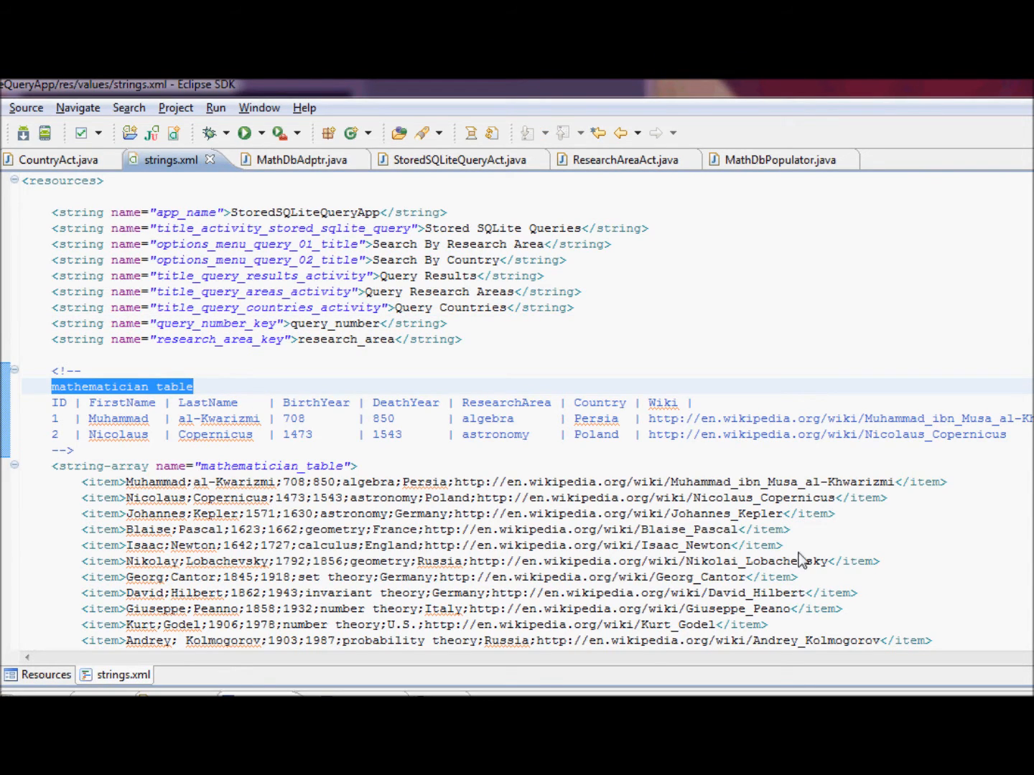
Highlight the mathematician table comment in strings.xml.
left_click(68, 402)
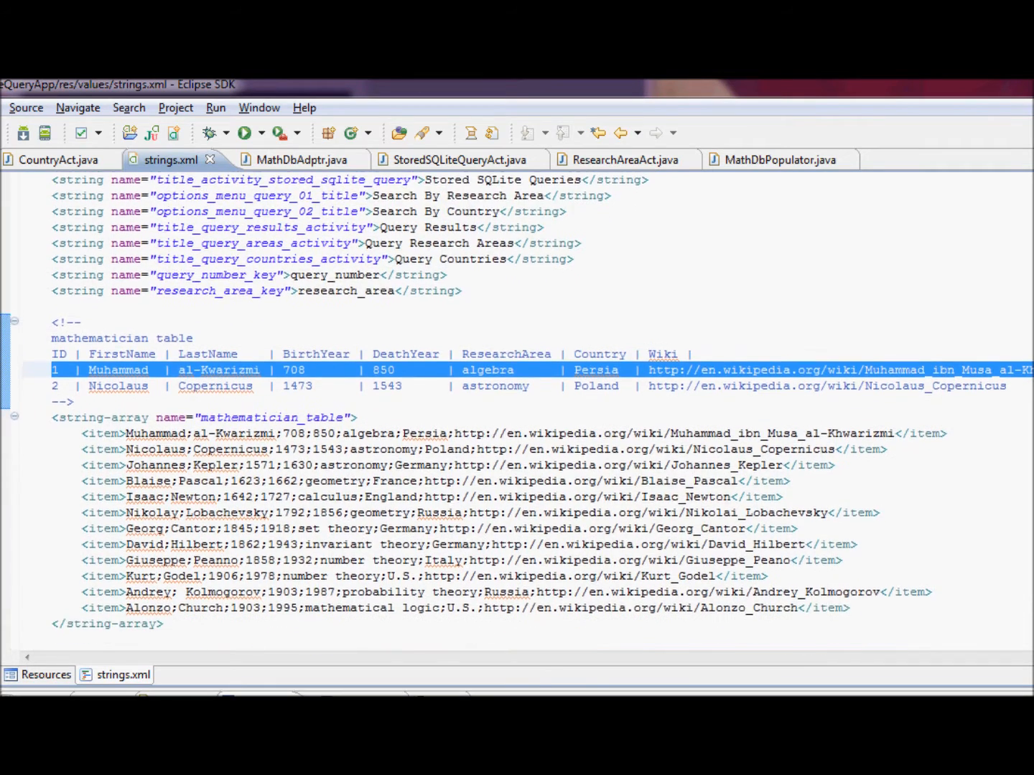
Highlight the mathematician_table array name and point out the Blaise Pascal record.
scroll("down", 3)
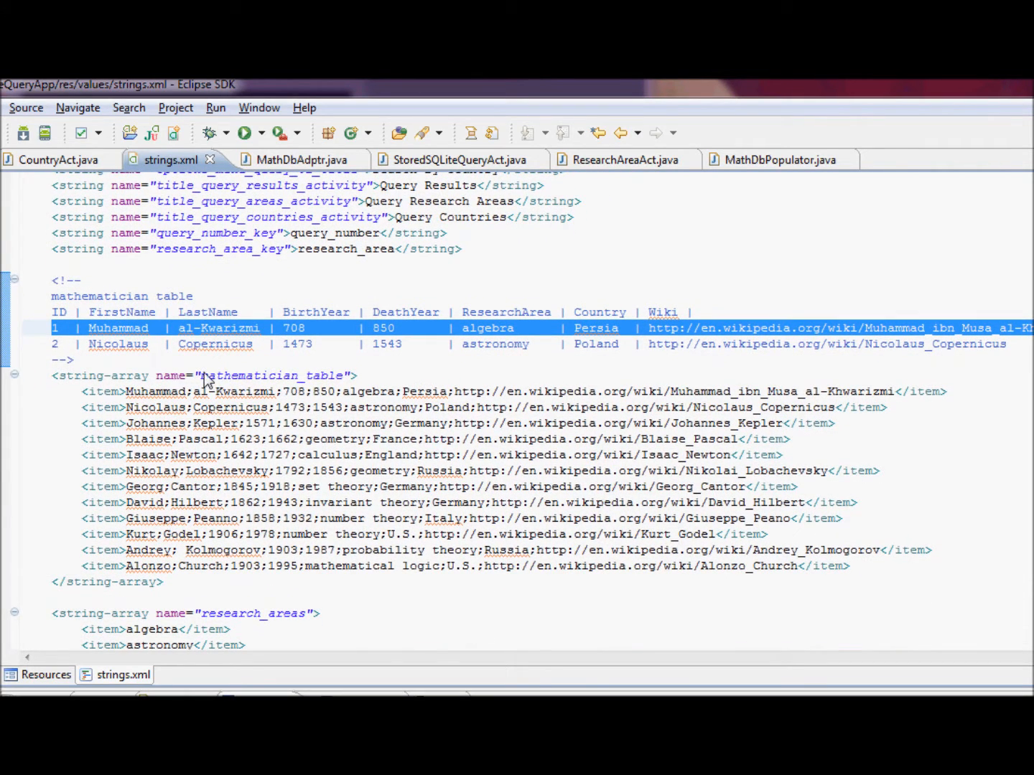
double_click(271, 377)
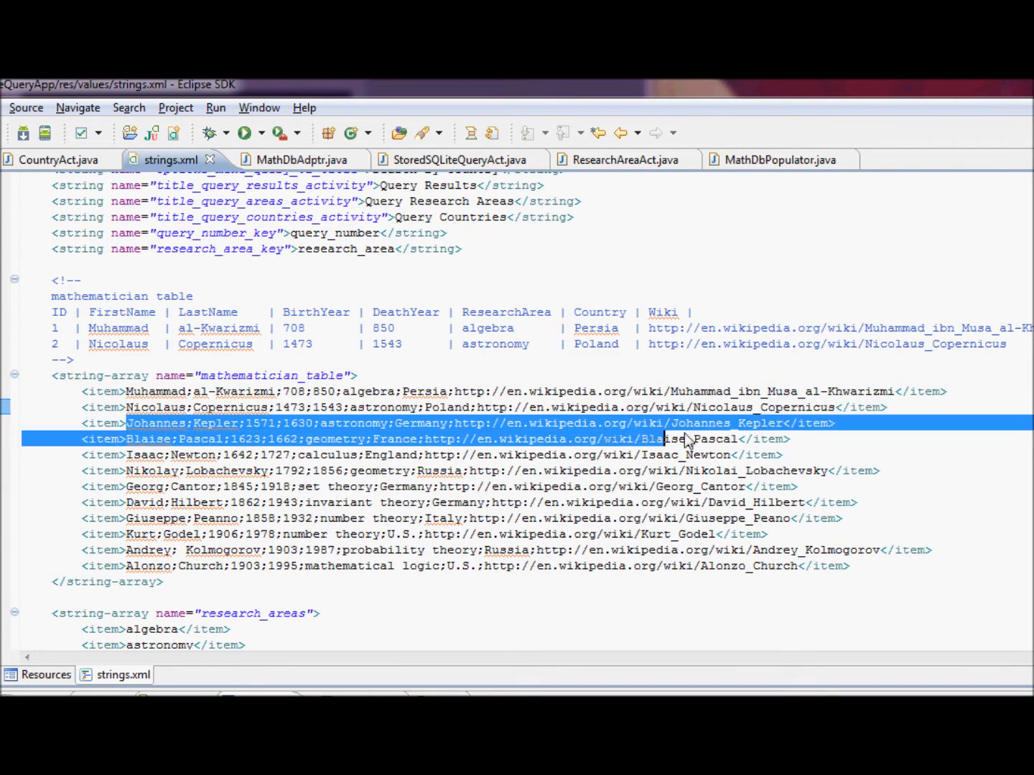
left_click(129, 422)
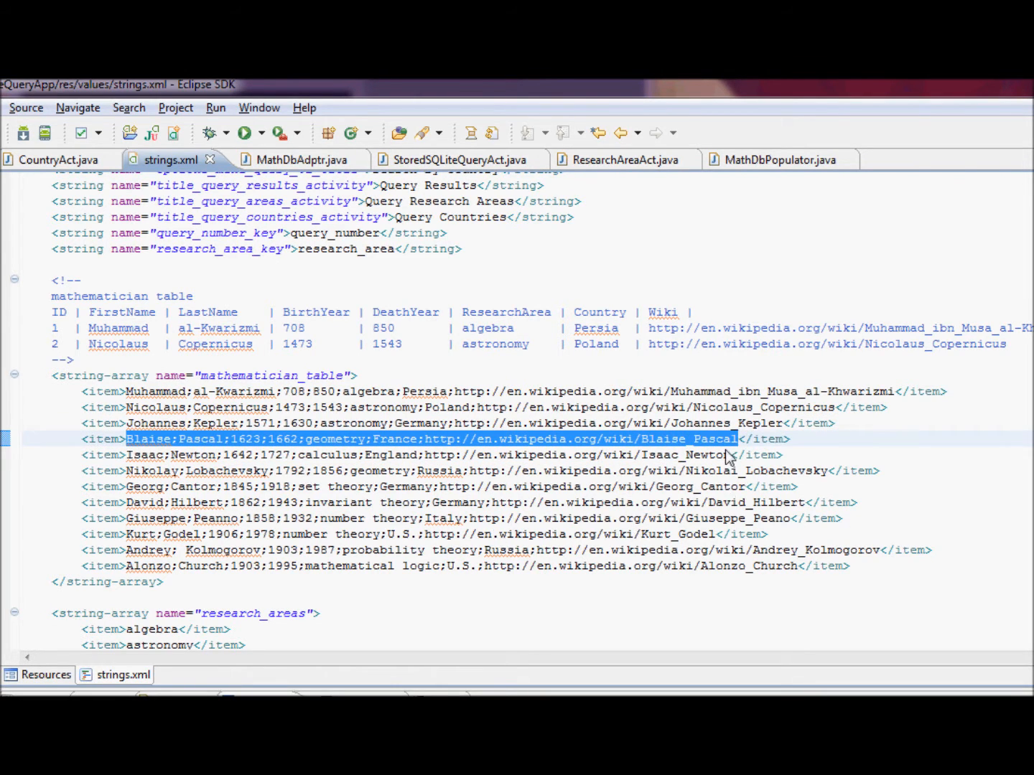
mouse_move(528, 545)
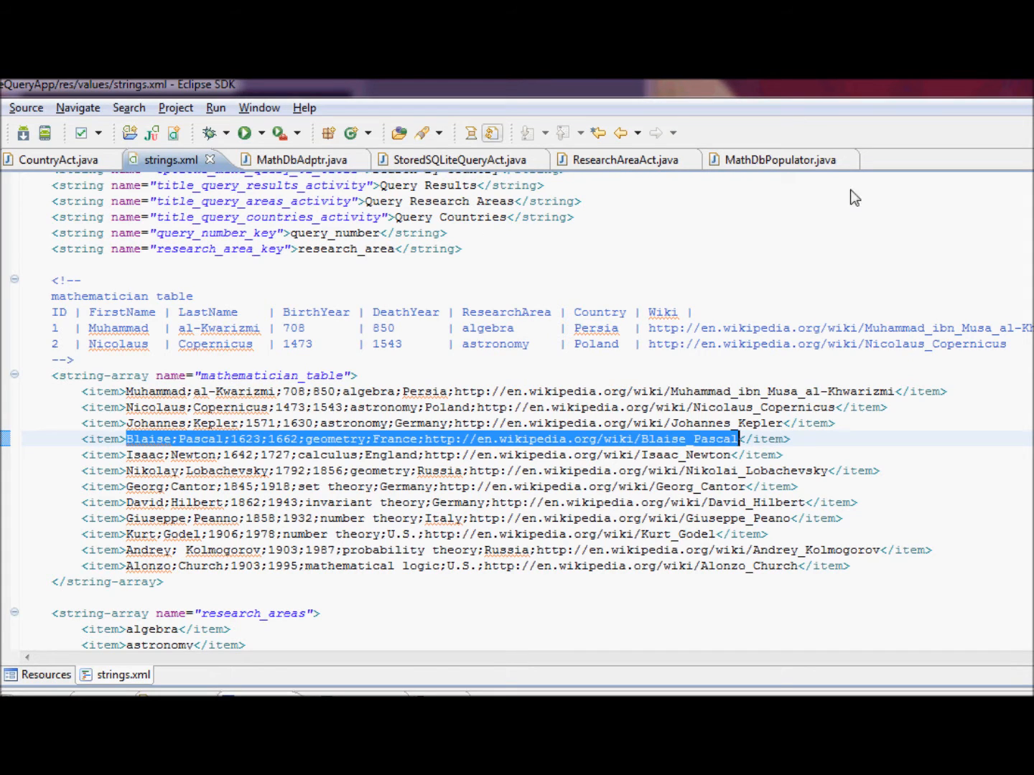
mouse_move(869, 179)
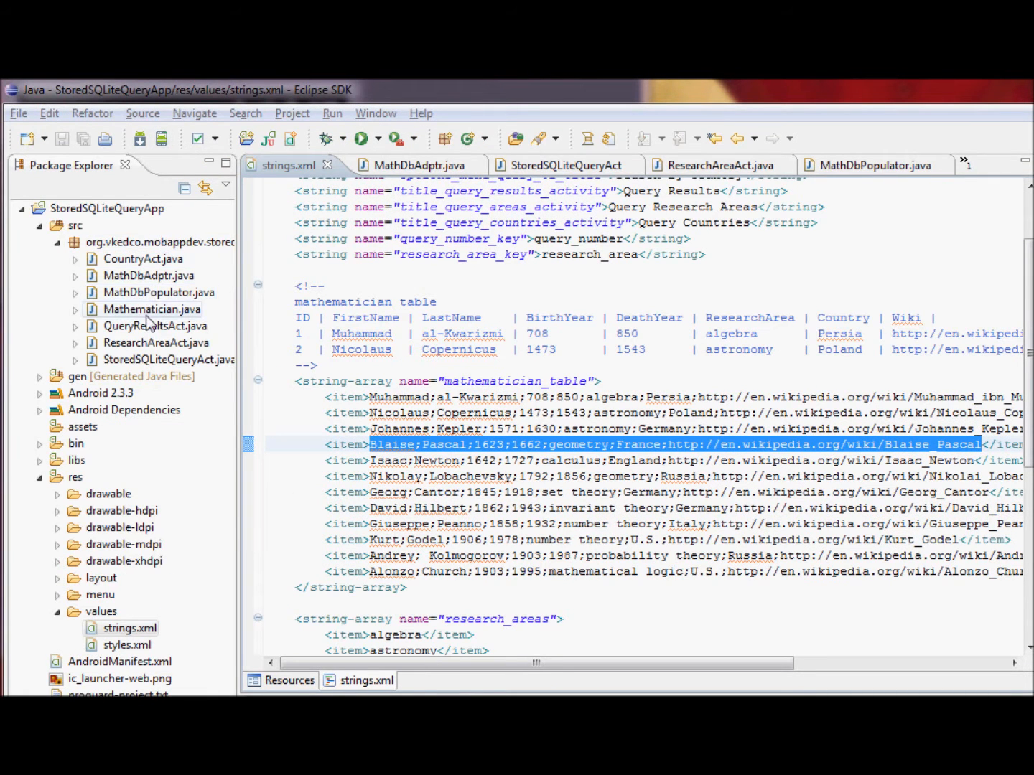
Review Mathematician.java, highlighting the class name and the mWikiURL field with its uses.
double_click(151, 309)
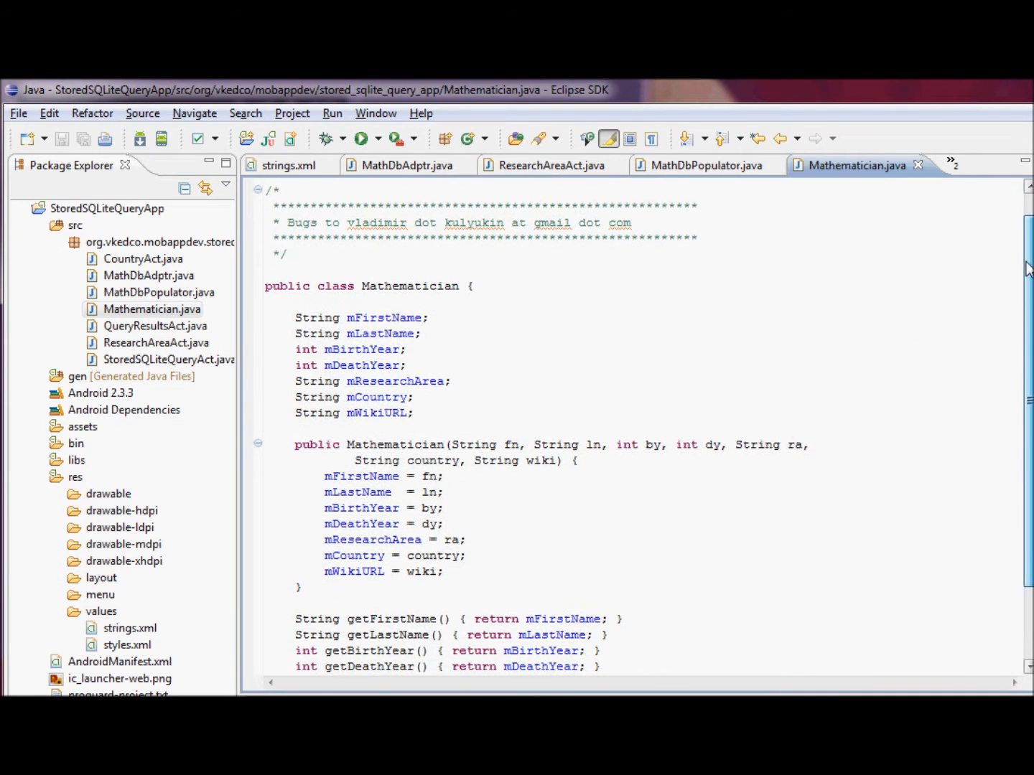
scroll("down", 3)
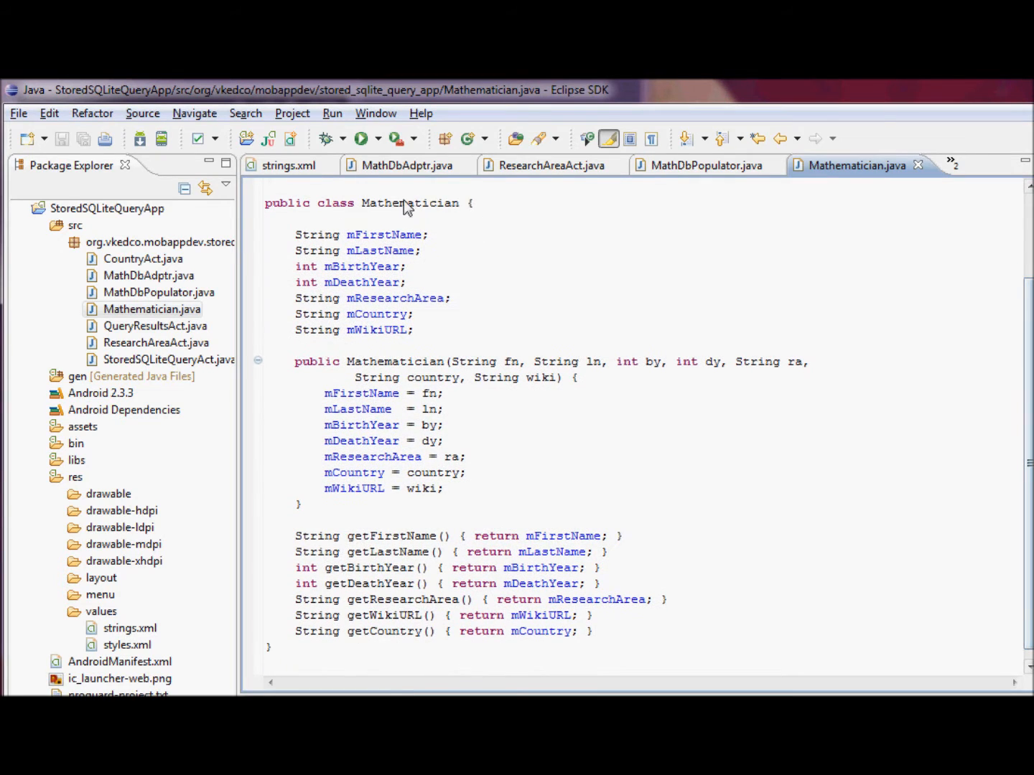
double_click(409, 203)
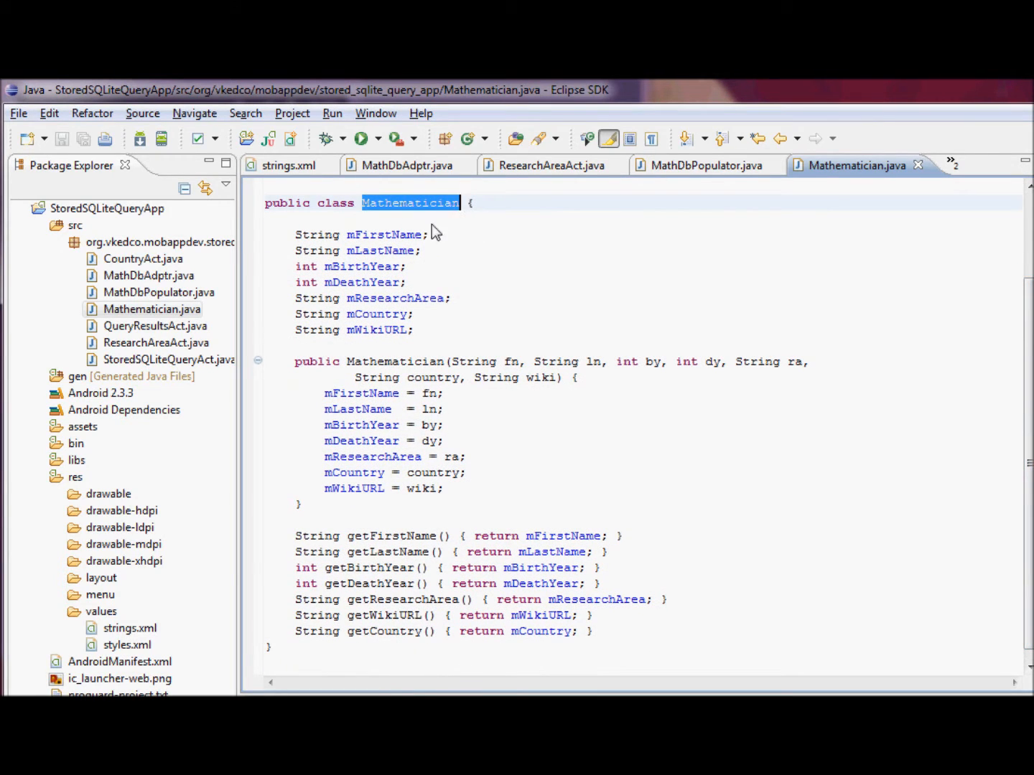
double_click(385, 234)
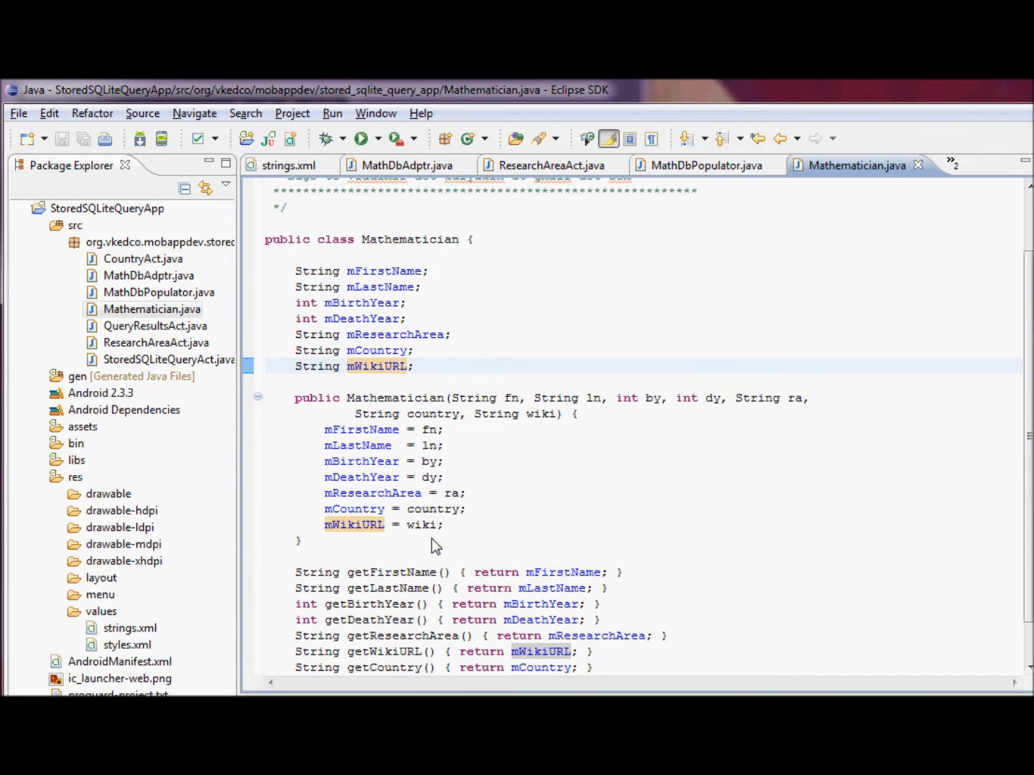
Scroll through the constructor and getters, then switch to MathDbAdptr.java.
scroll("down", 3)
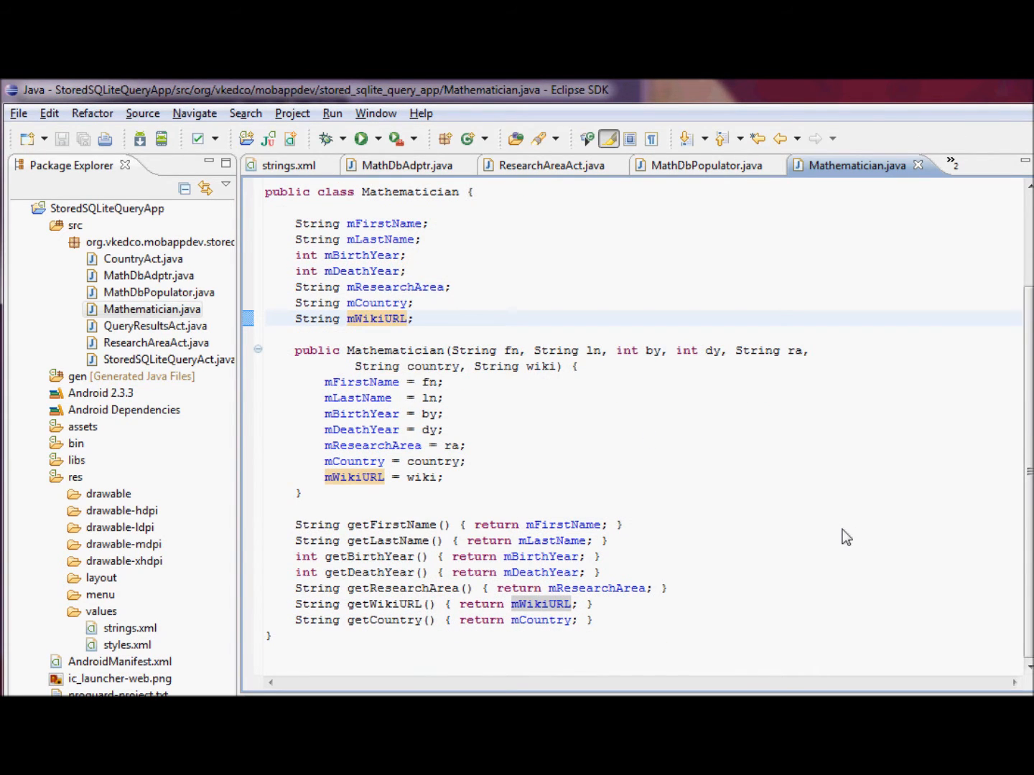
left_click(390, 319)
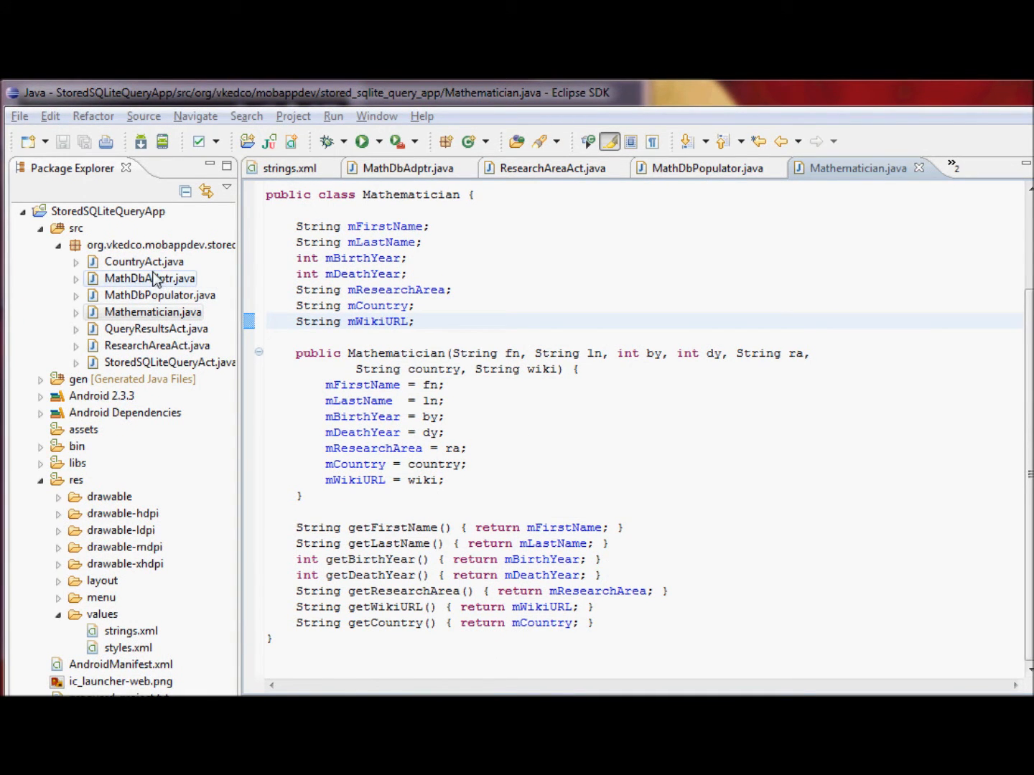
left_click(408, 168)
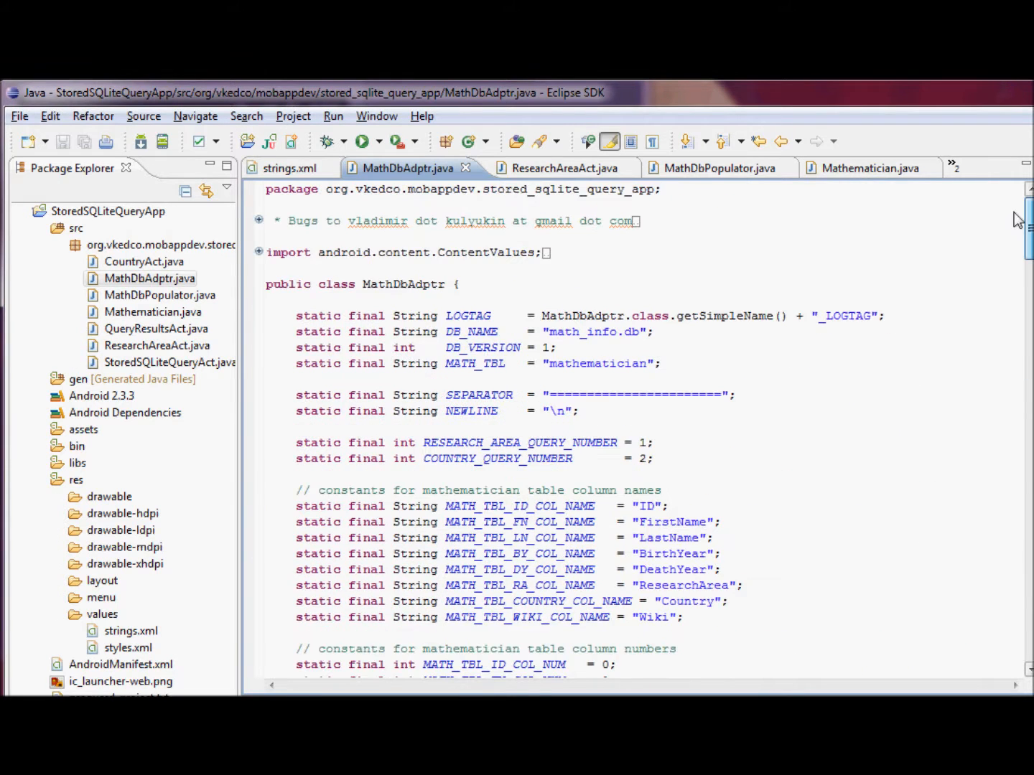
Scroll MathDbAdptr.java through its constants, MathInfoDBOpenHelper and openReadDb/openWriteDb methods.
scroll("down", 3)
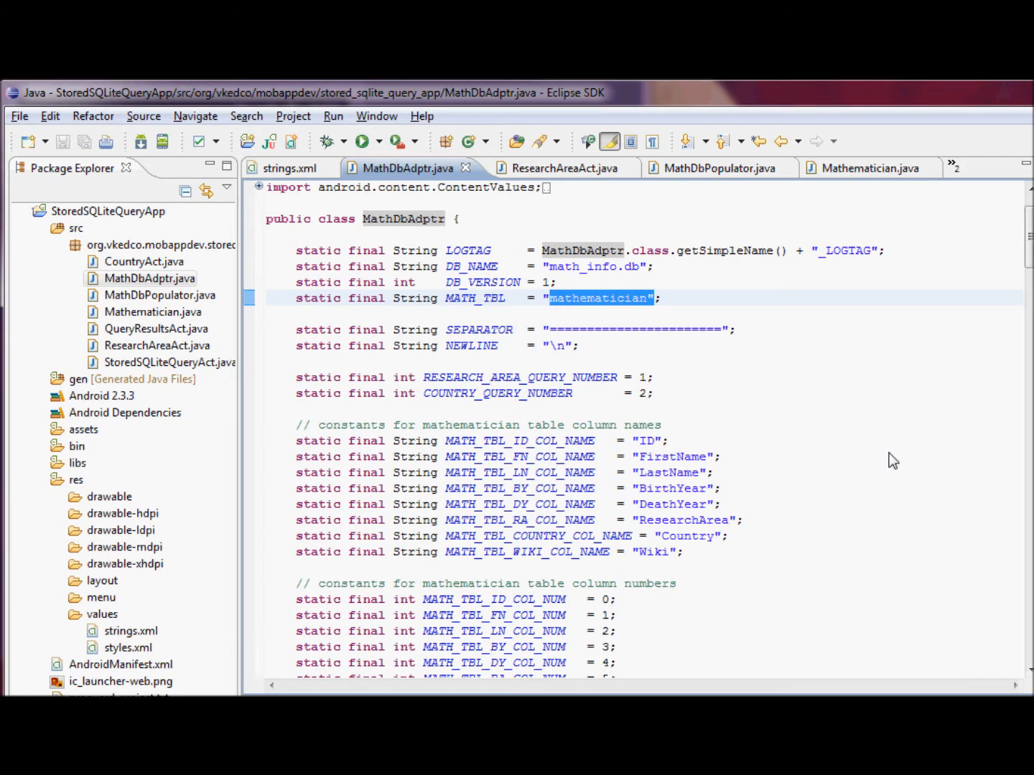
scroll("down", 3)
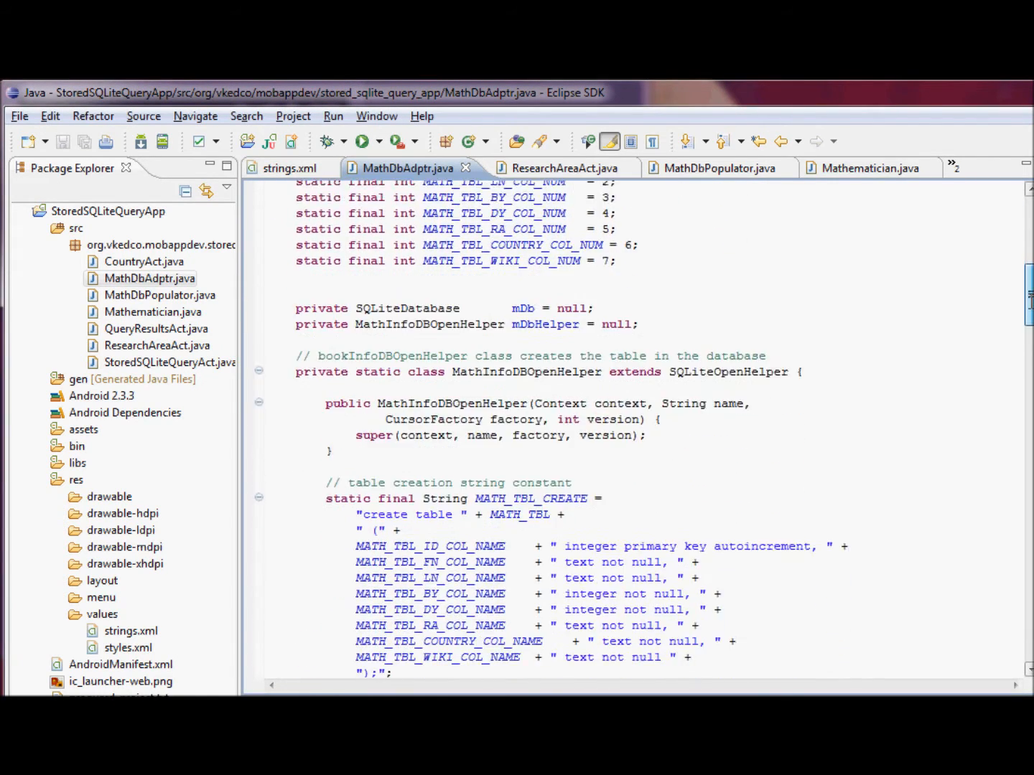
scroll("down", 3)
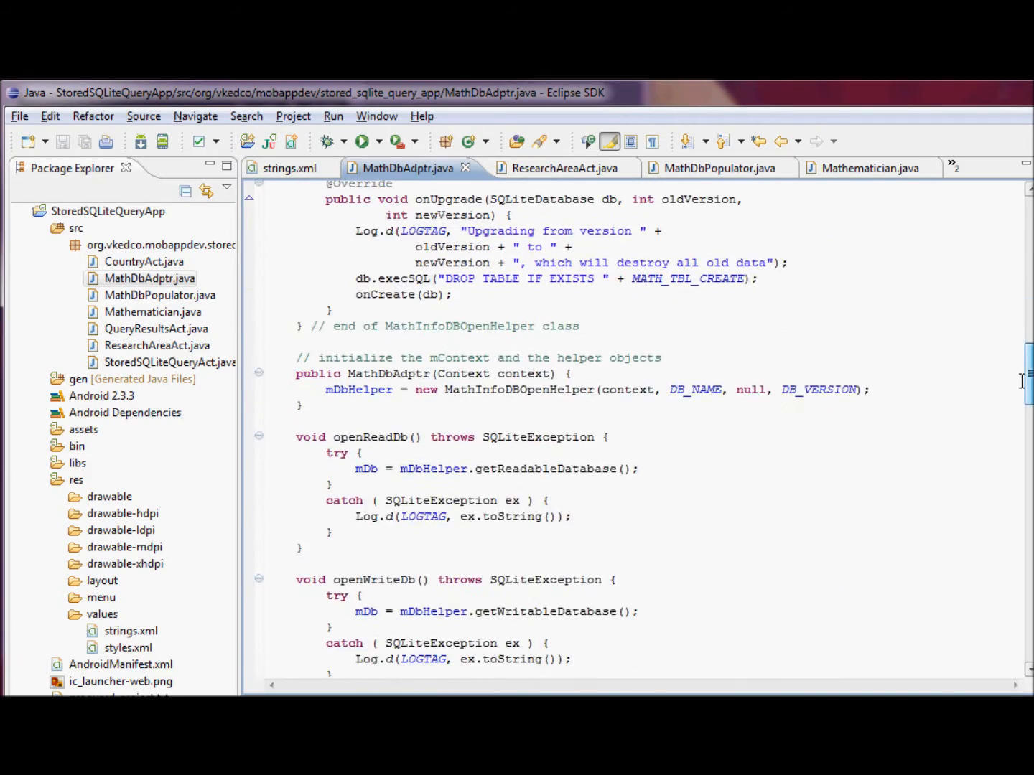
scroll("down", 3)
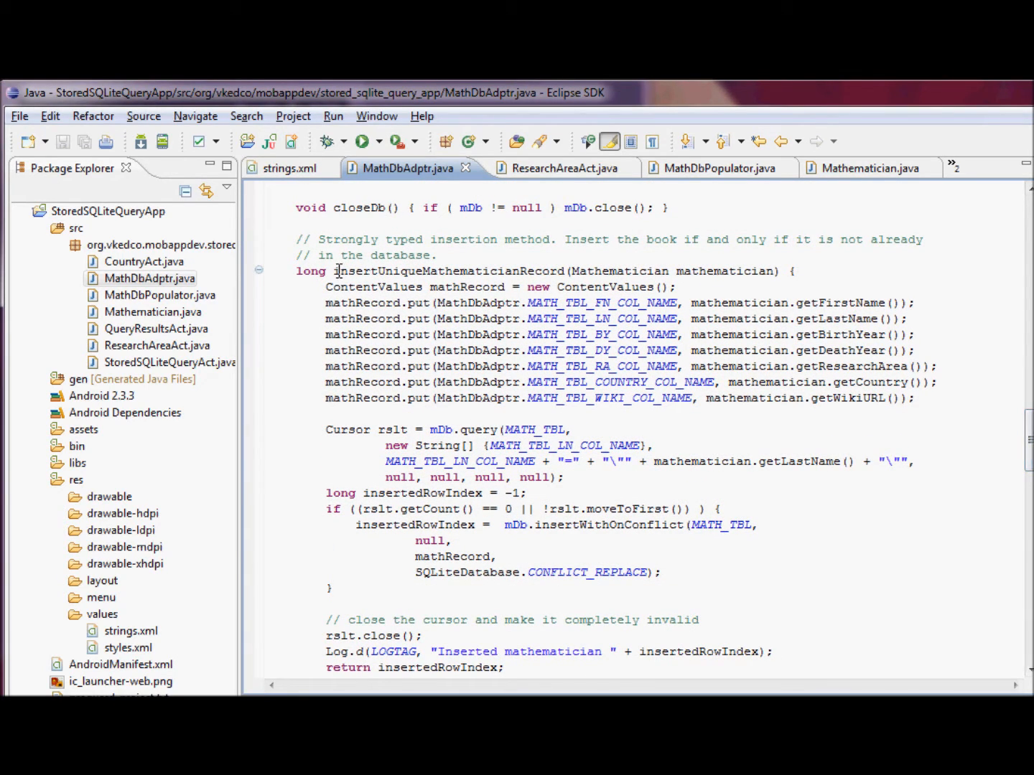
double_click(448, 270)
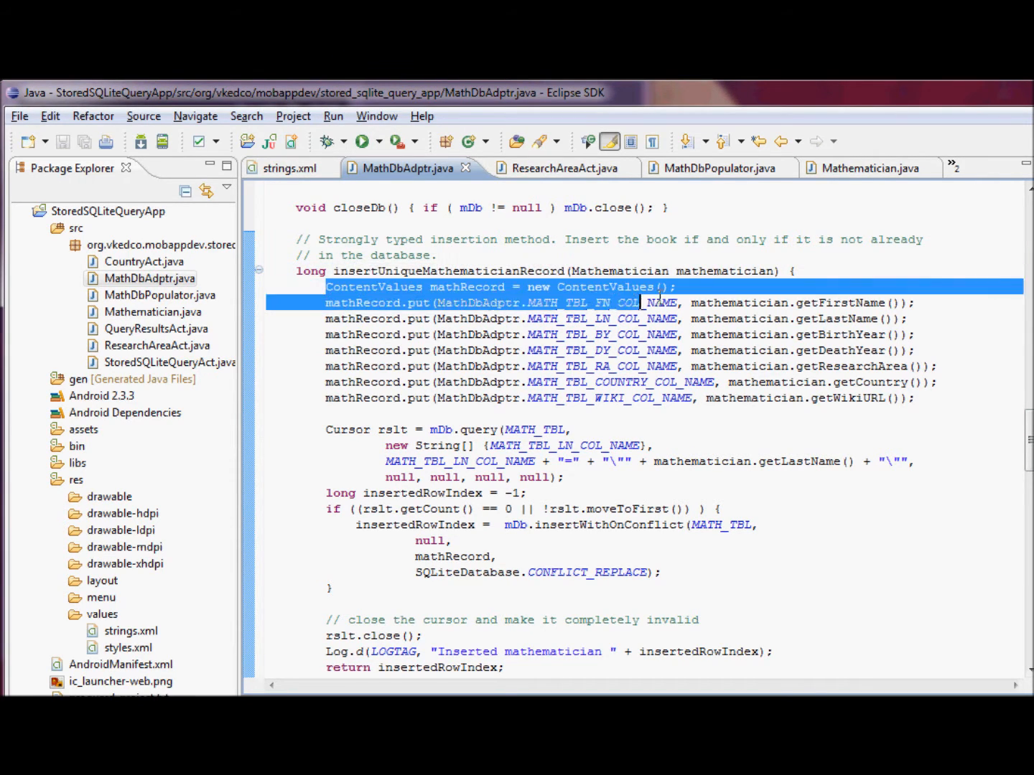
left_click(610, 445)
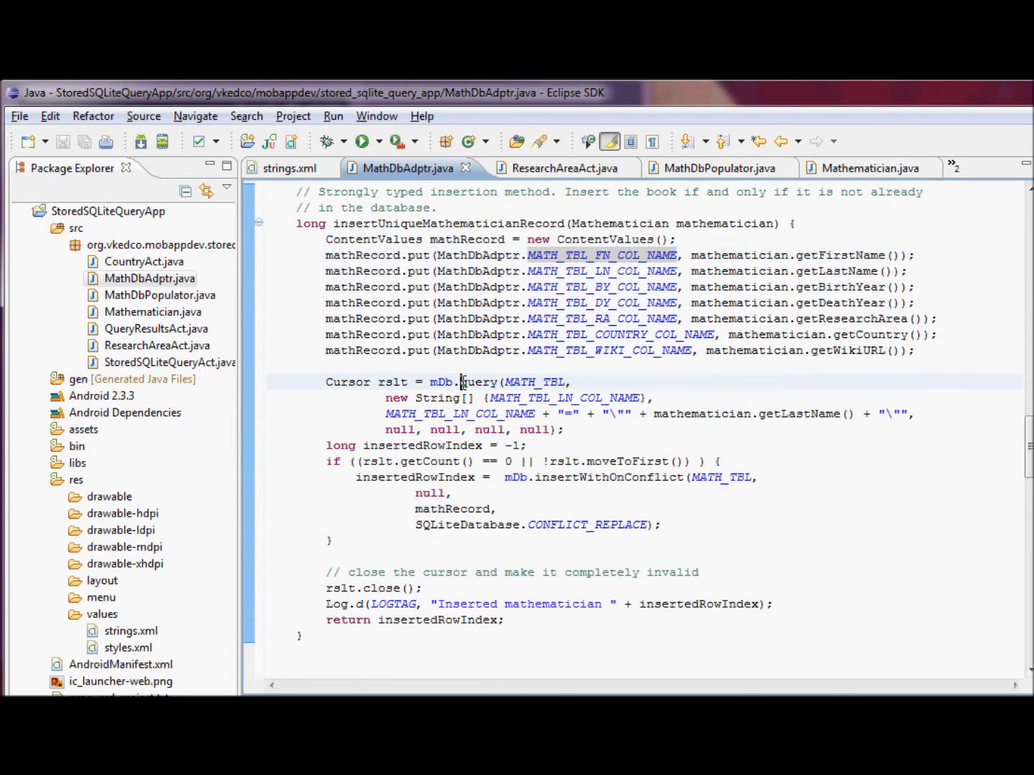
double_click(478, 382)
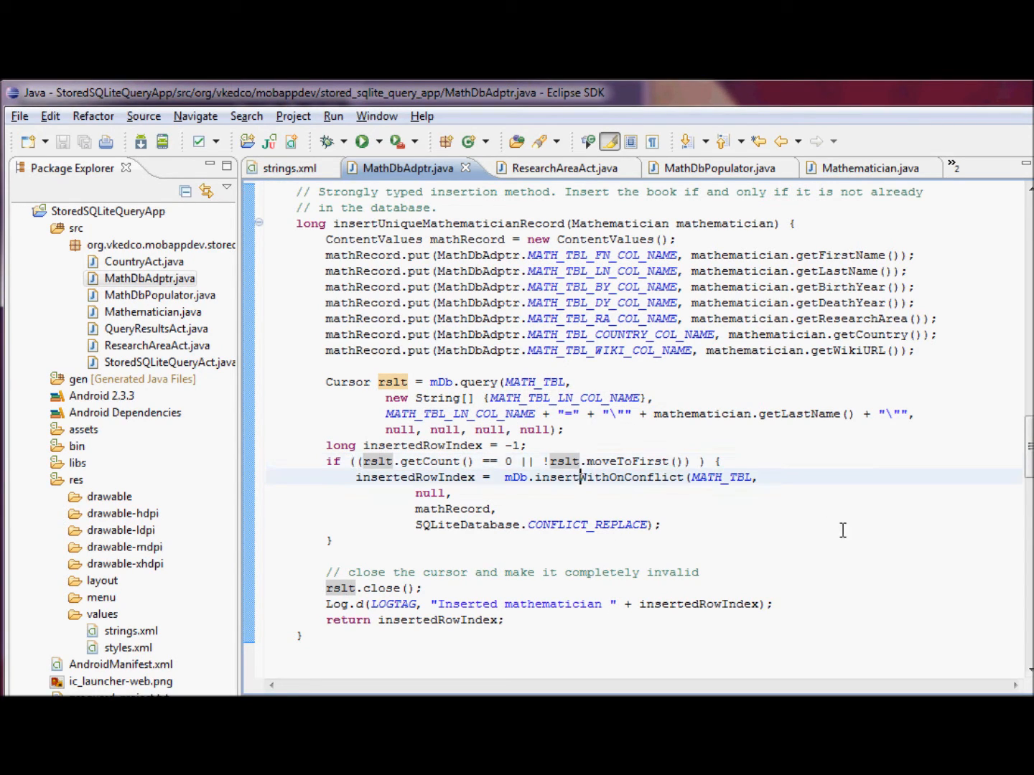
double_click(610, 477)
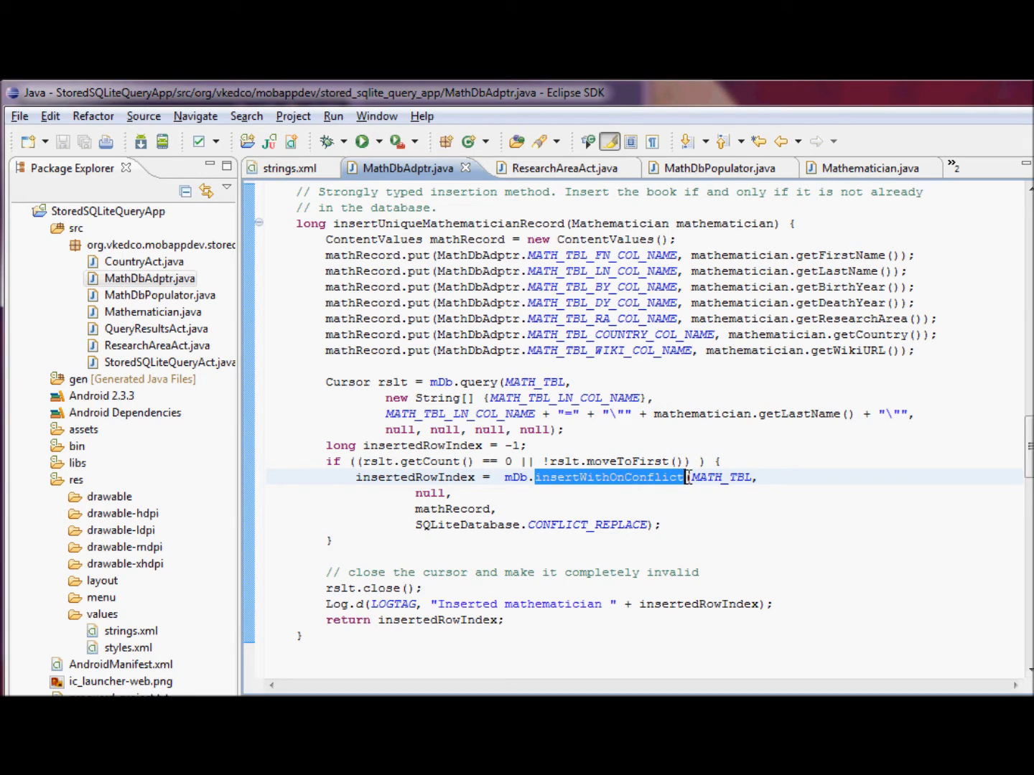
mouse_move(992, 494)
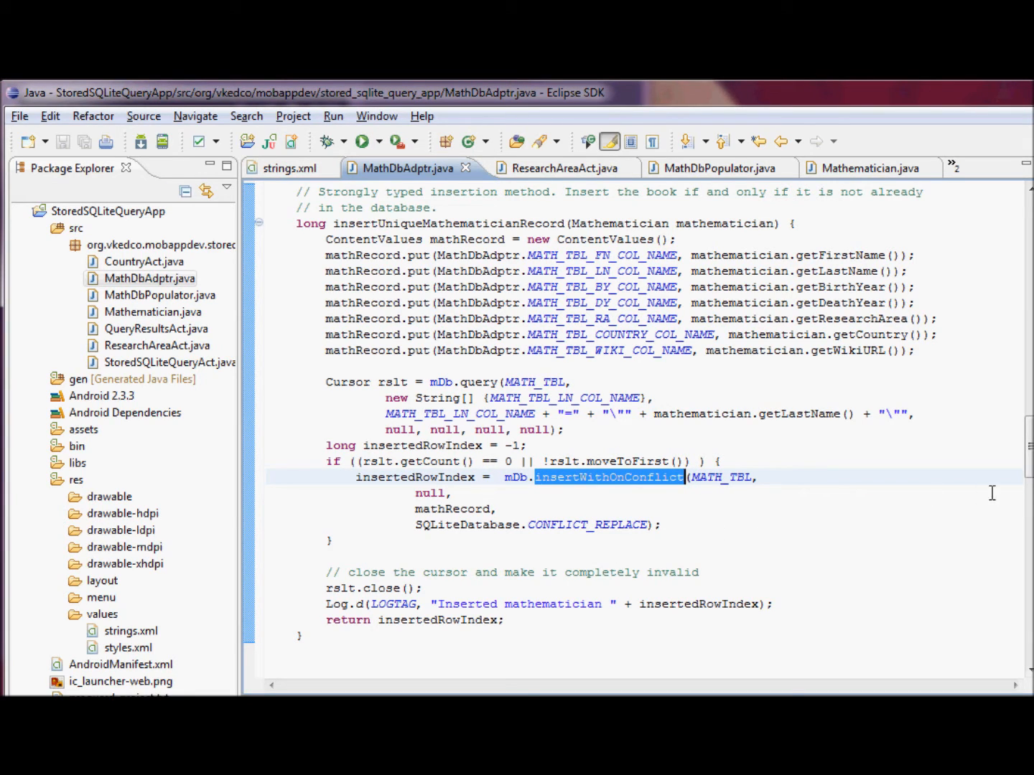
mouse_move(721, 491)
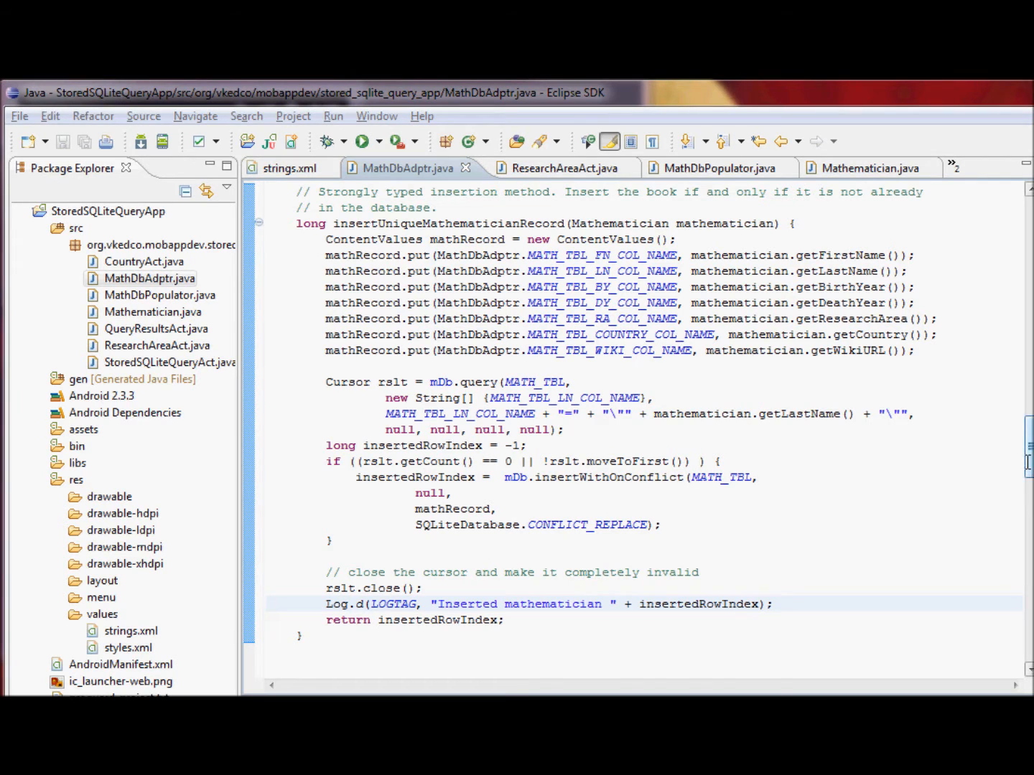
scroll("down", 3)
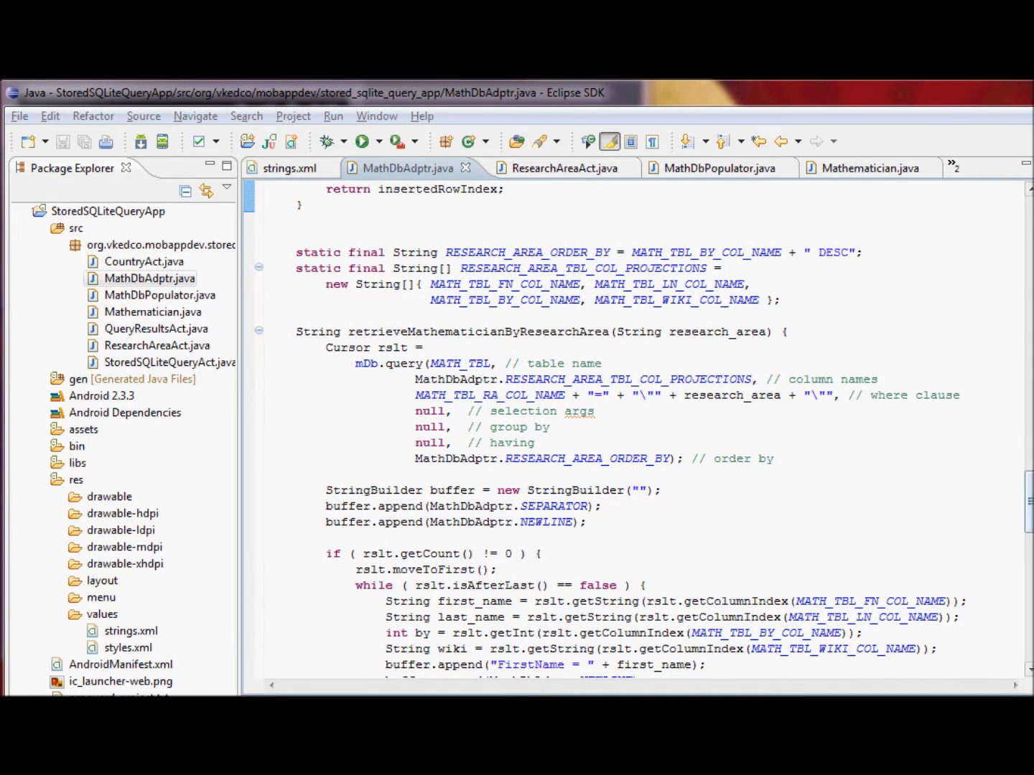
Highlight retrieveMathematicianByResearchArea and its research_area parameter, then scroll to retrieveMathematicianByCountry.
scroll("down", 3)
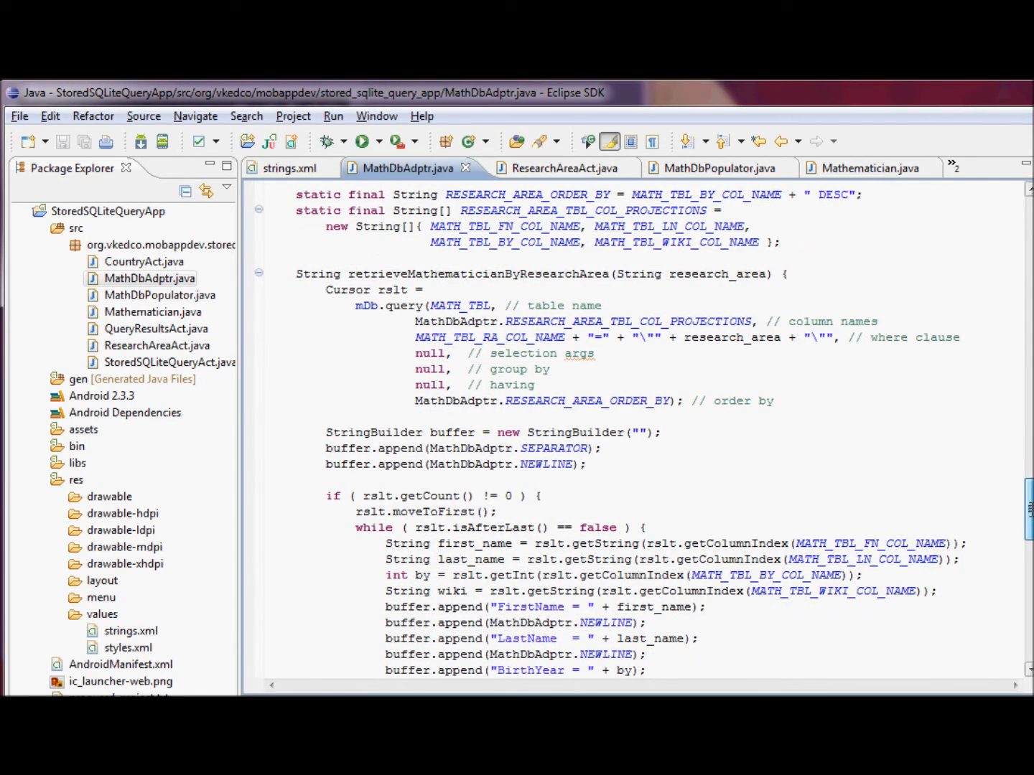
double_click(505, 273)
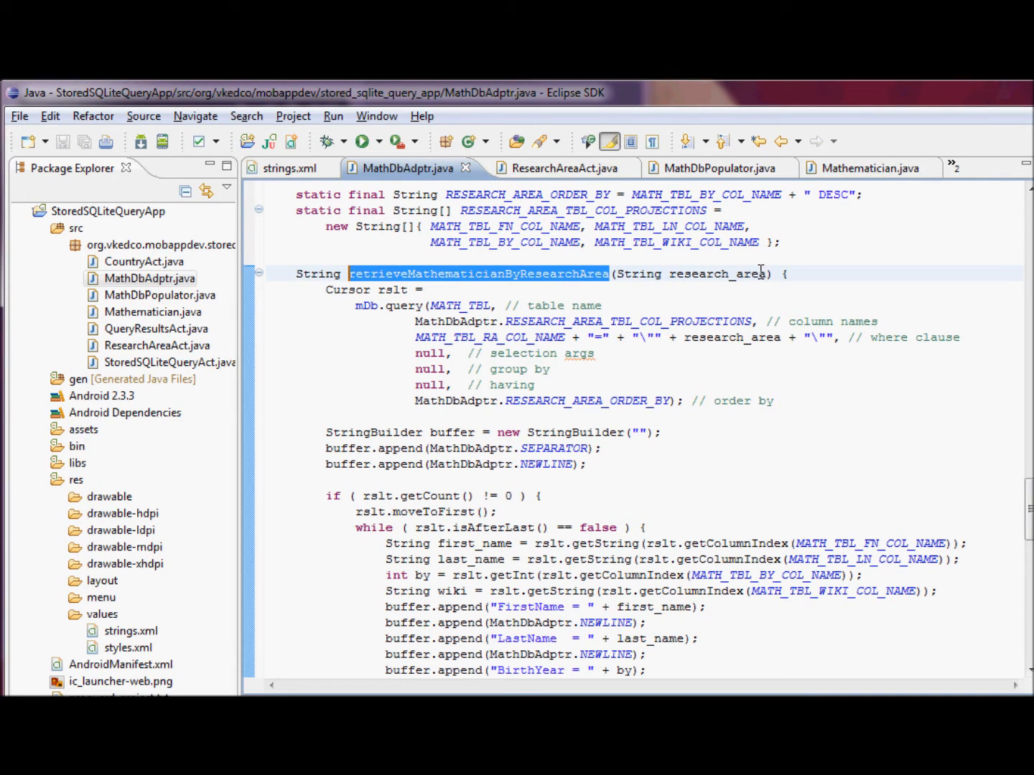
double_click(716, 275)
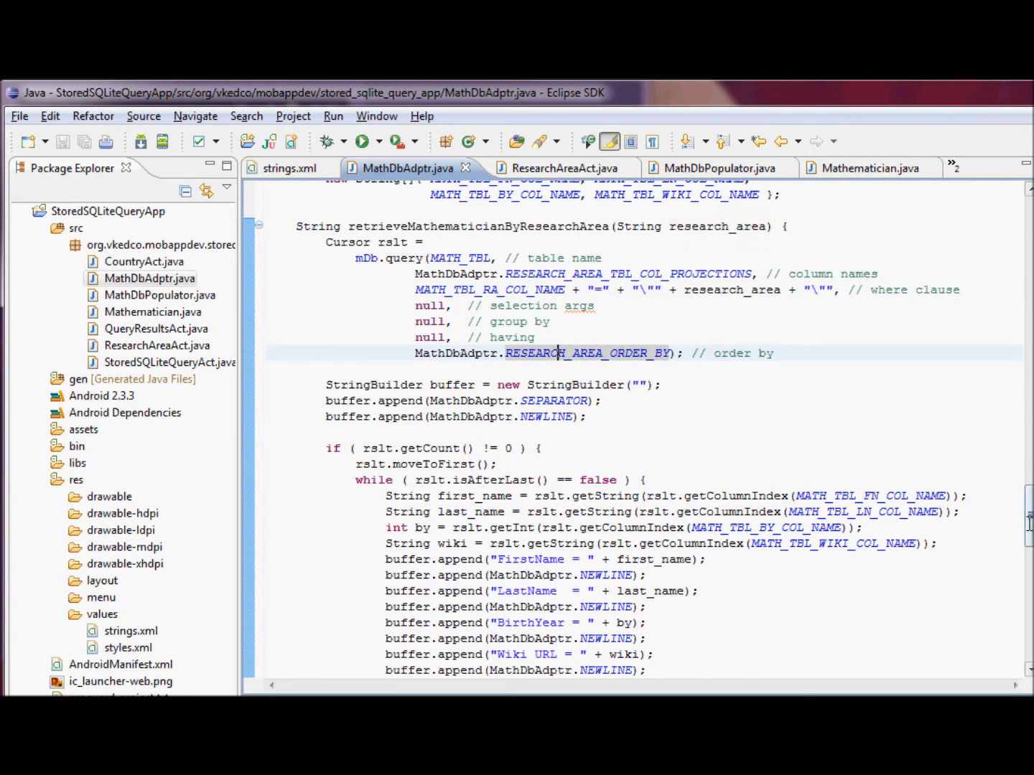
scroll("down", 3)
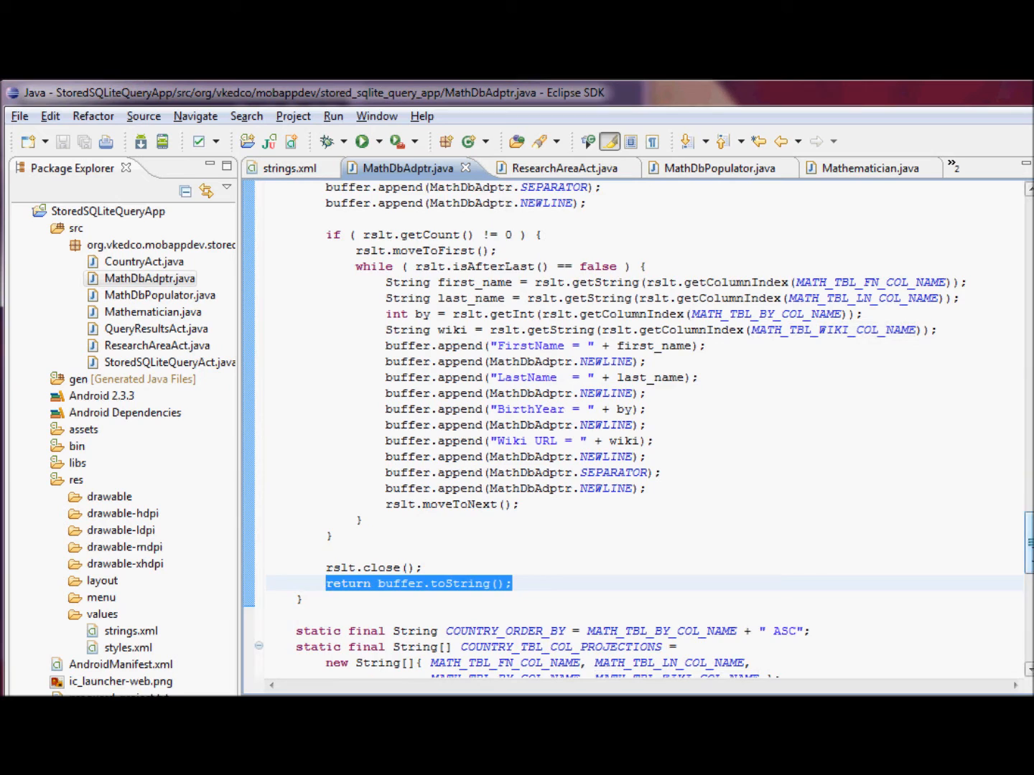
scroll("down", 3)
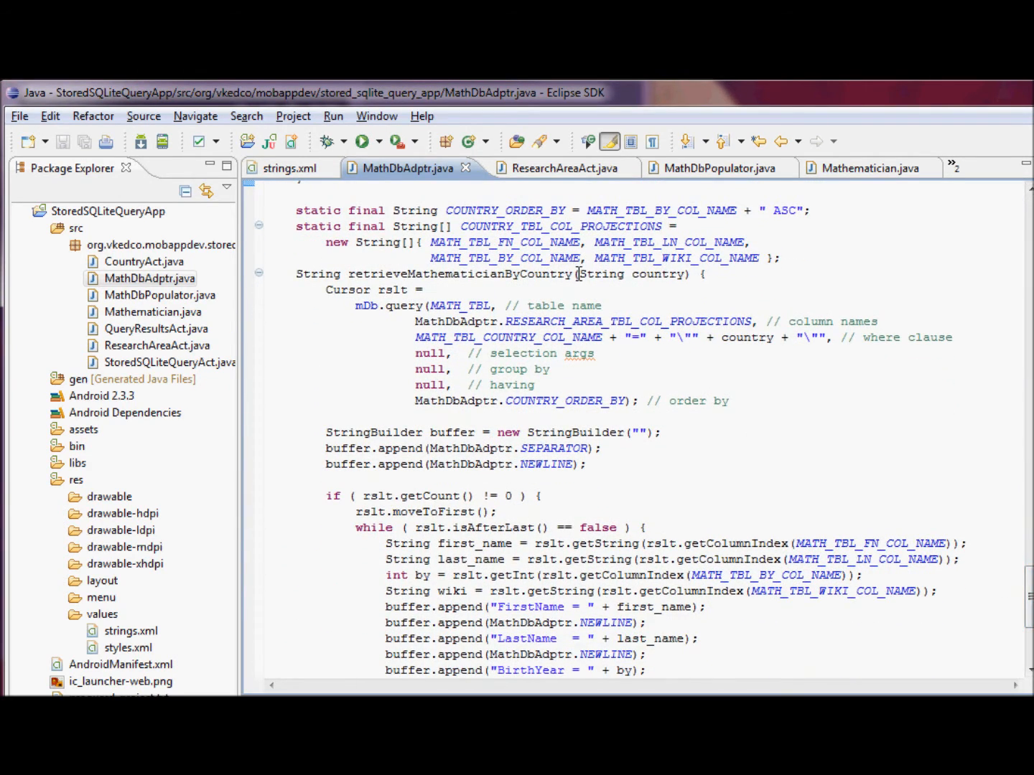
Mark the MATH_TBL table name in the query and scroll to the method's cursor-closing end.
double_click(463, 274)
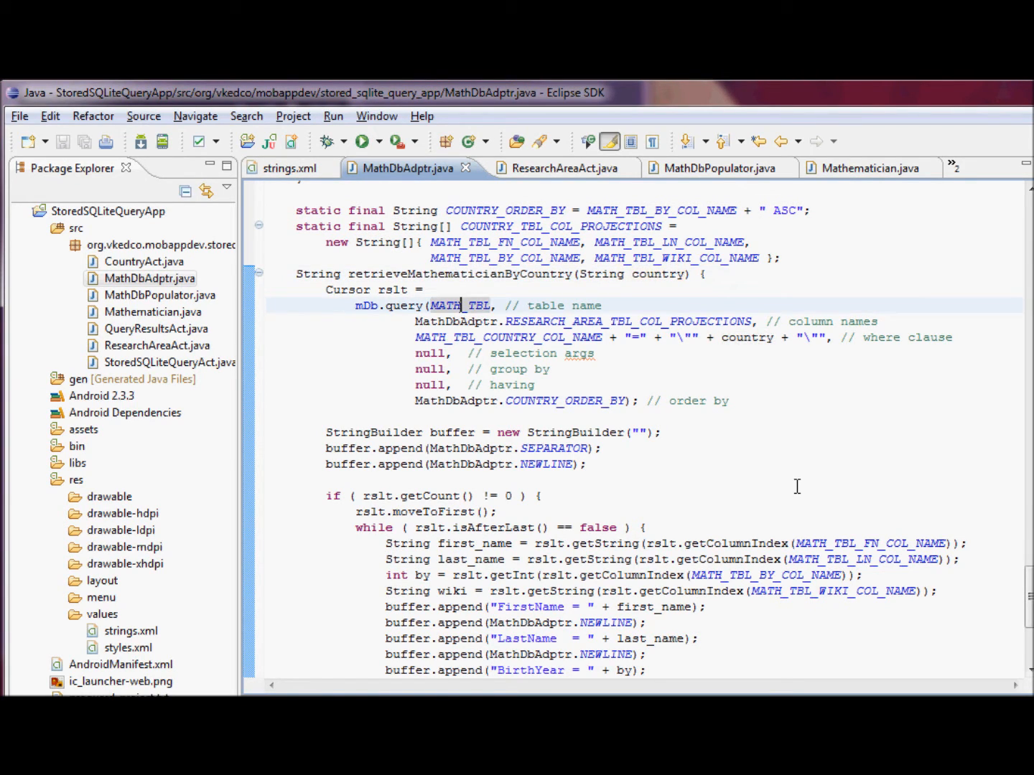
scroll("down", 3)
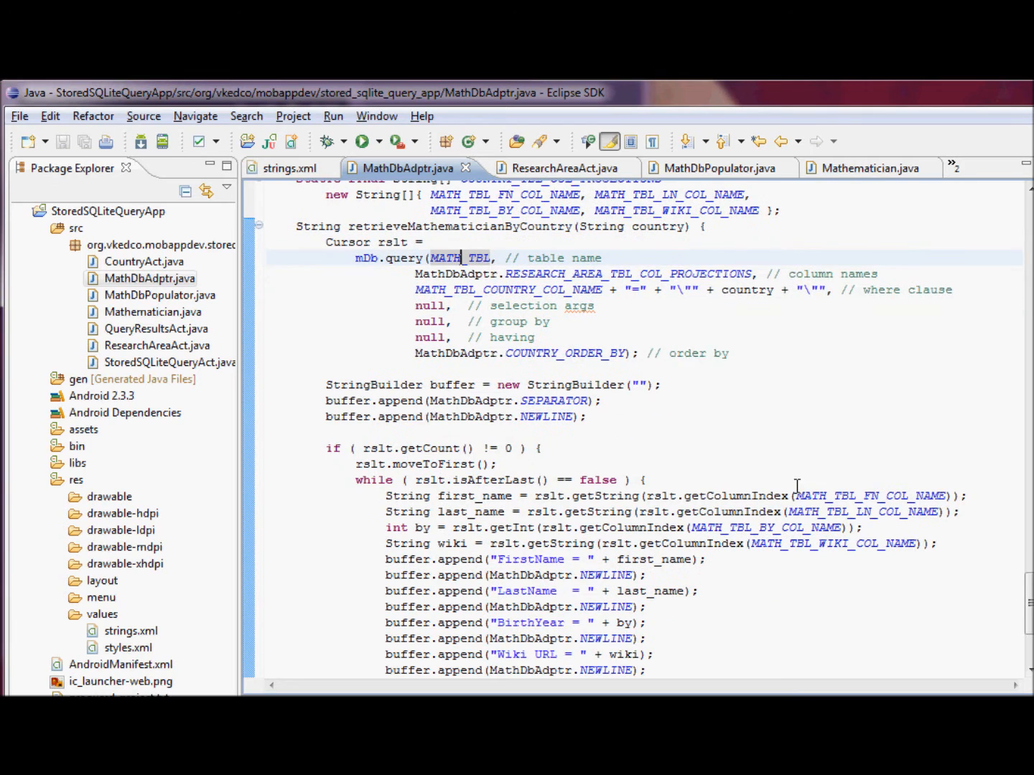
scroll("down", 3)
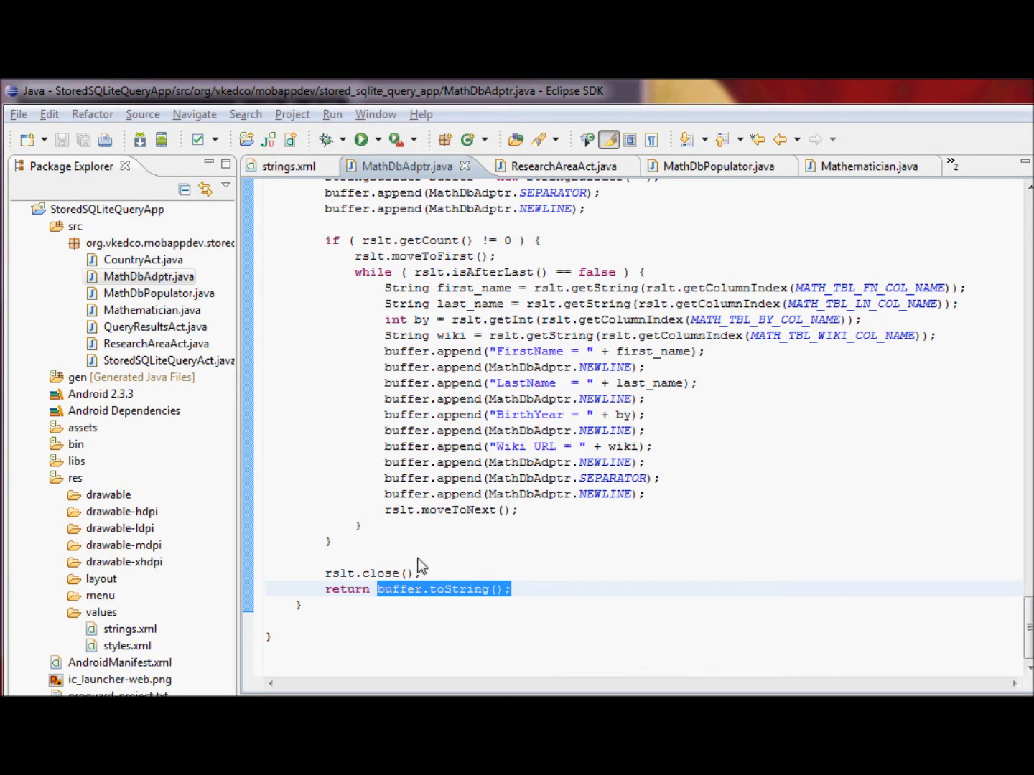
mouse_move(629, 478)
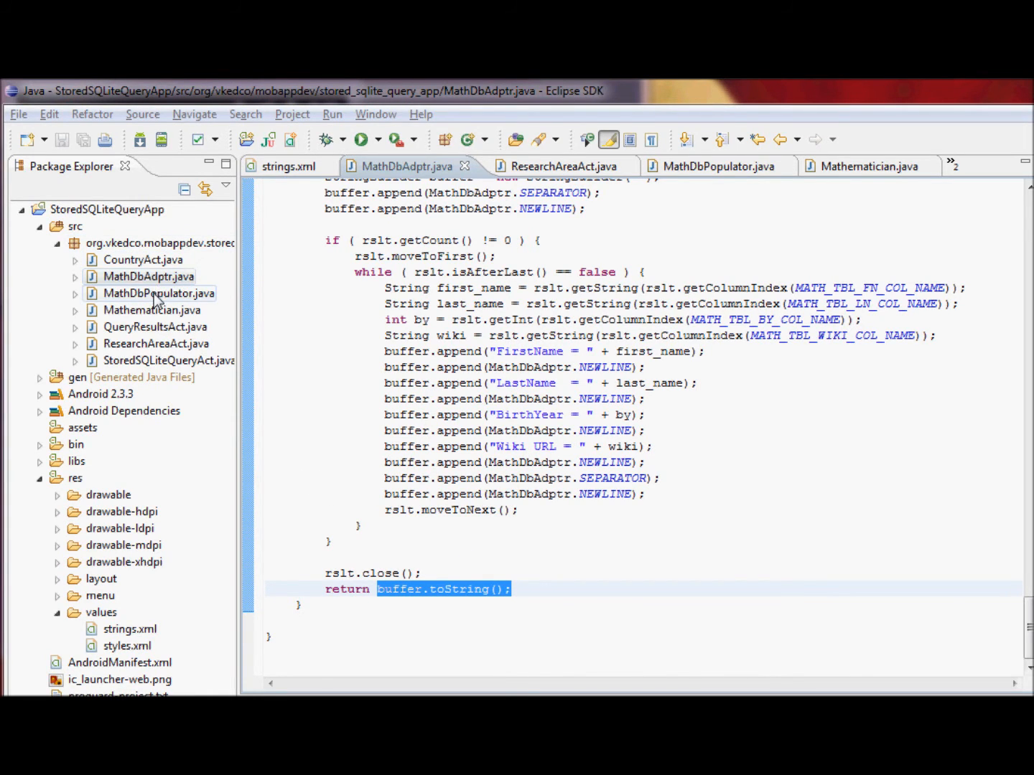
Review MathDbPopulator.java, marking the getXMLTableSpecs call and the mathematician_table switch case.
left_click(710, 166)
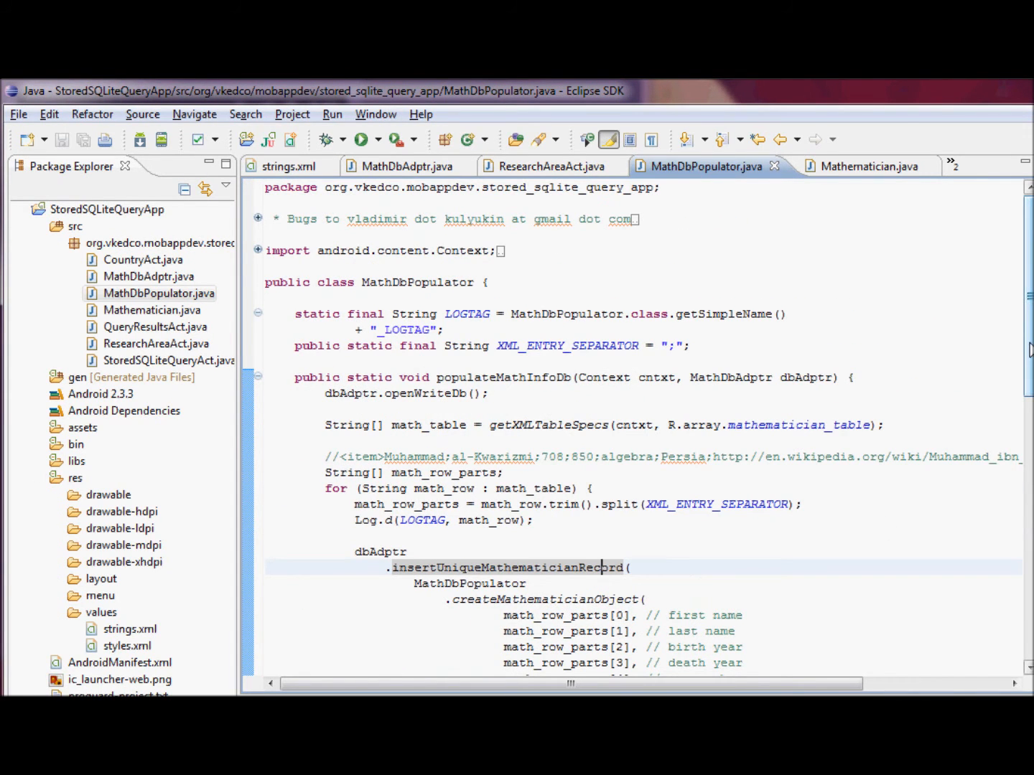
scroll("down", 3)
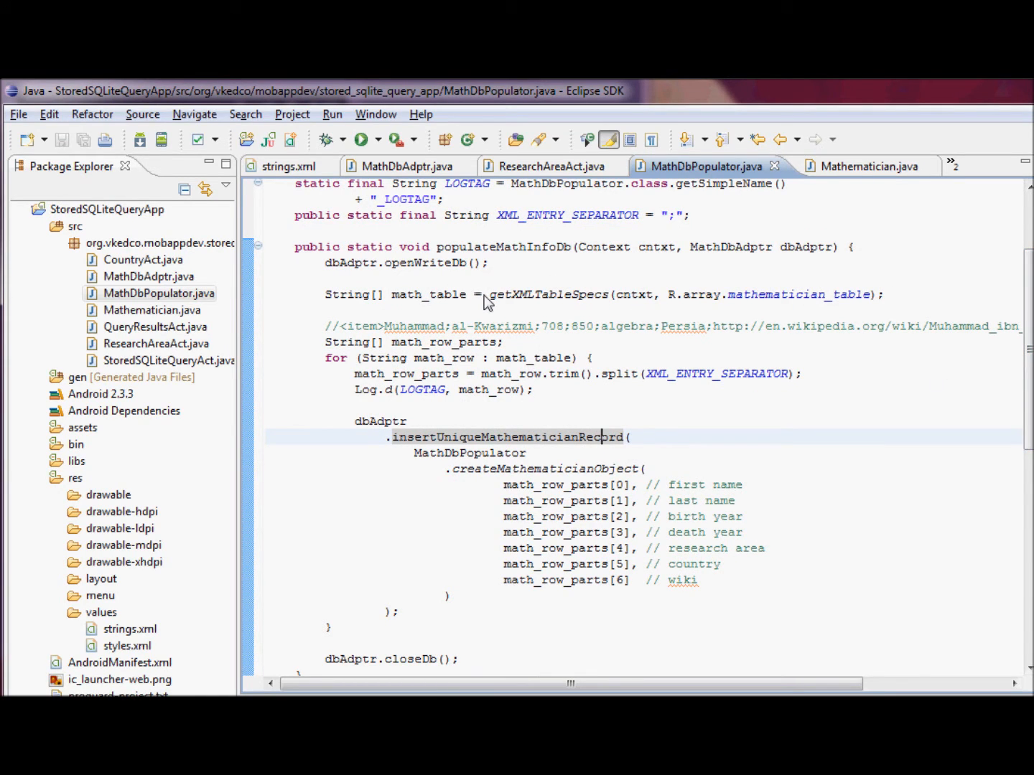
left_click_drag(488, 295, 873, 294)
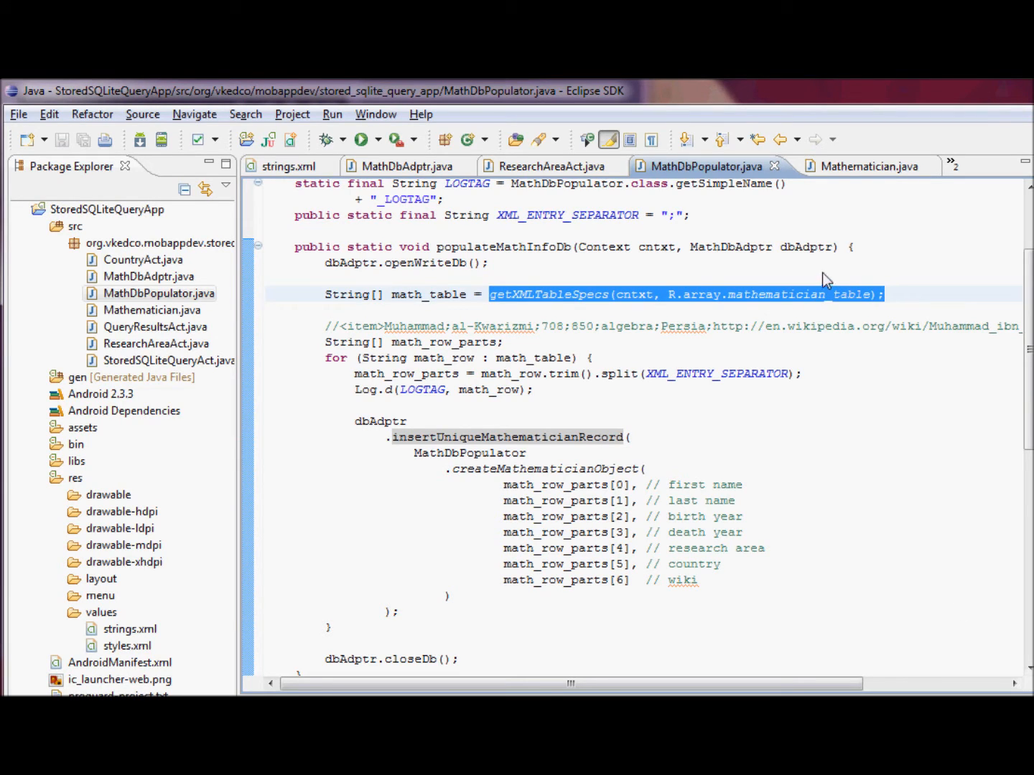
mouse_move(464, 263)
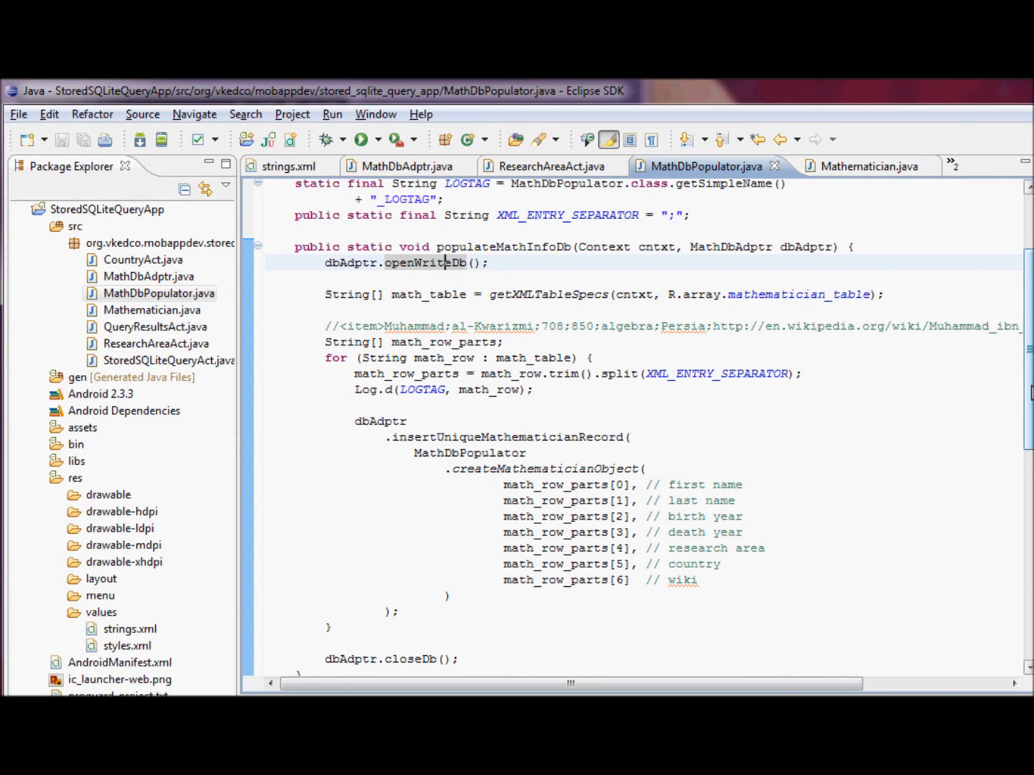
scroll("down", 3)
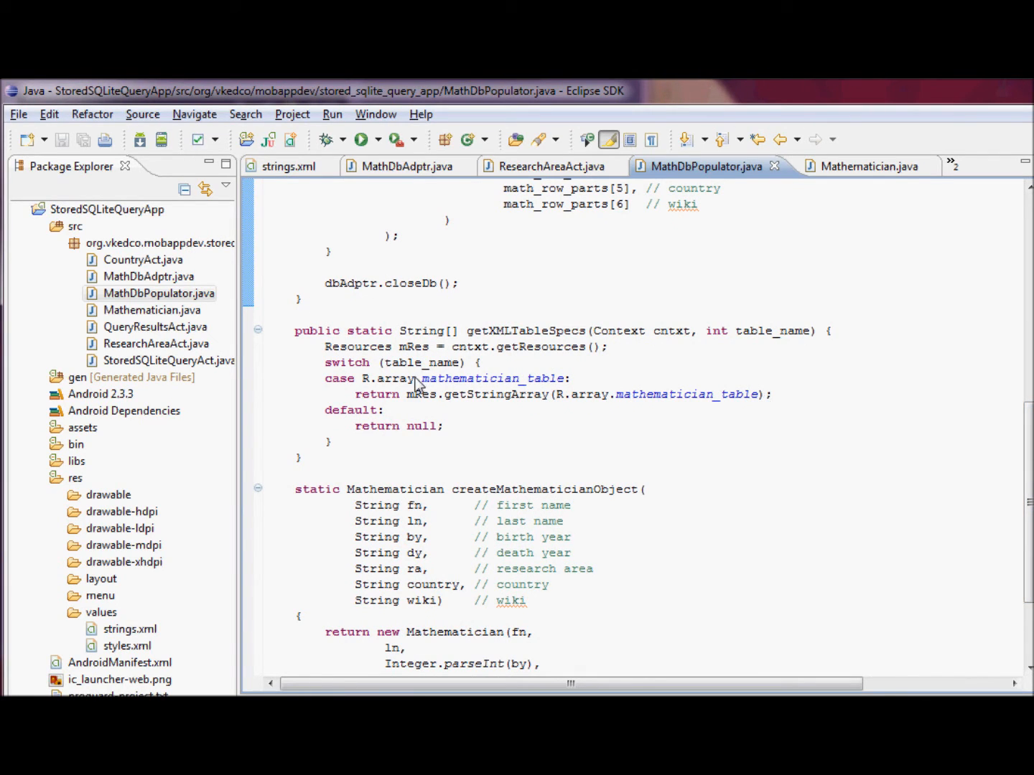
double_click(491, 379)
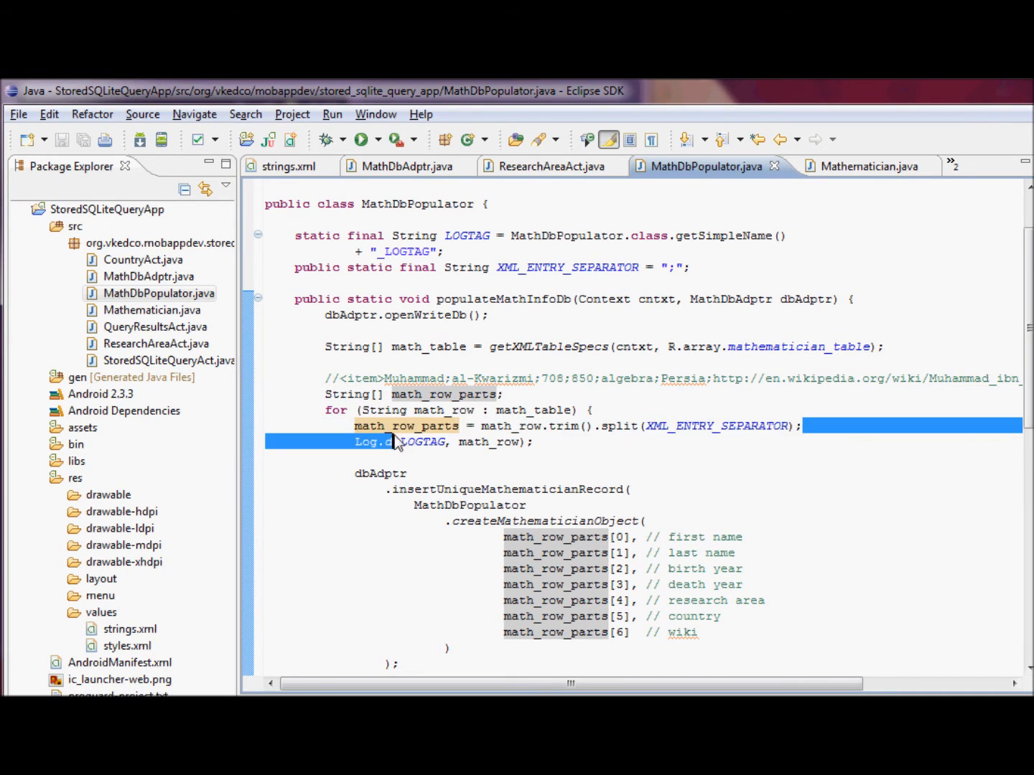
Mark the returned new Mathematician construction, then switch to StoredSQLiteQueryAct.java.
scroll("down", 3)
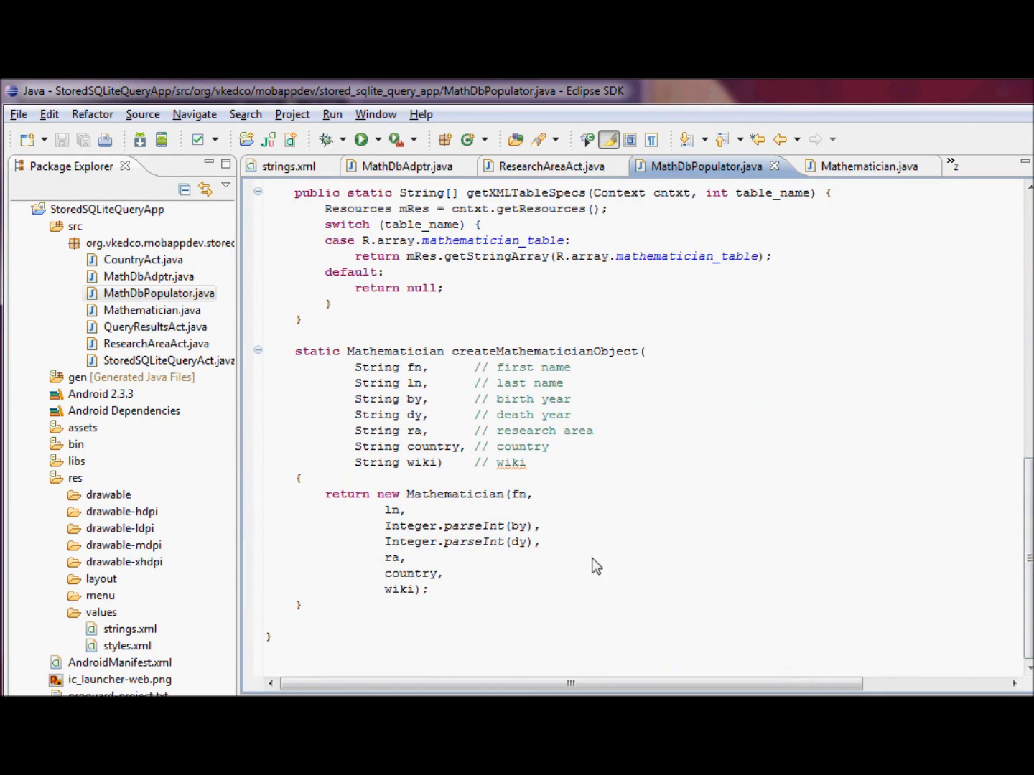
left_click_drag(382, 494, 429, 588)
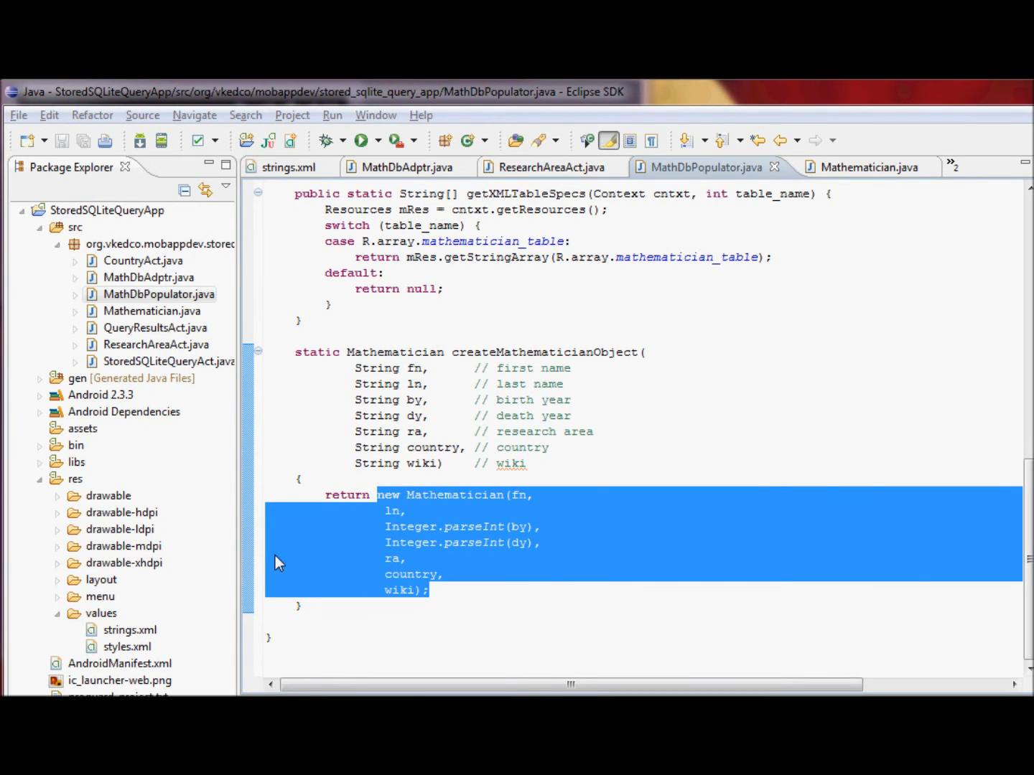
double_click(164, 362)
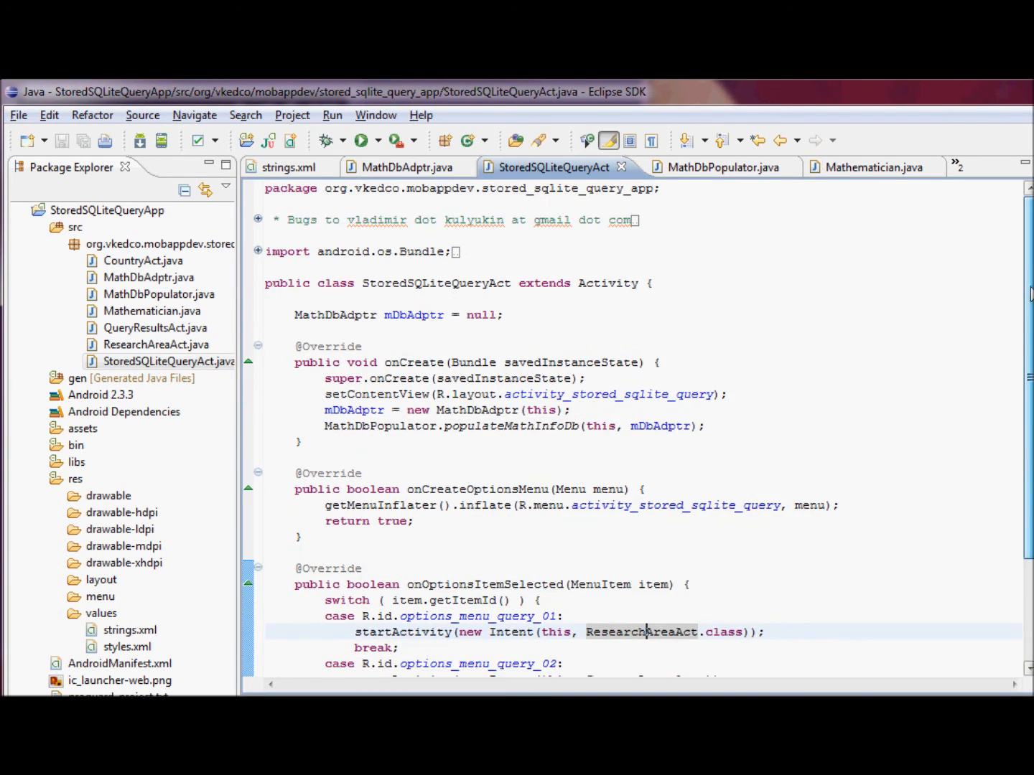
Review the onOptionsItemSelected handler and its ResearchAreaAct menu case in StoredSQLiteQueryAct.java.
scroll("down", 3)
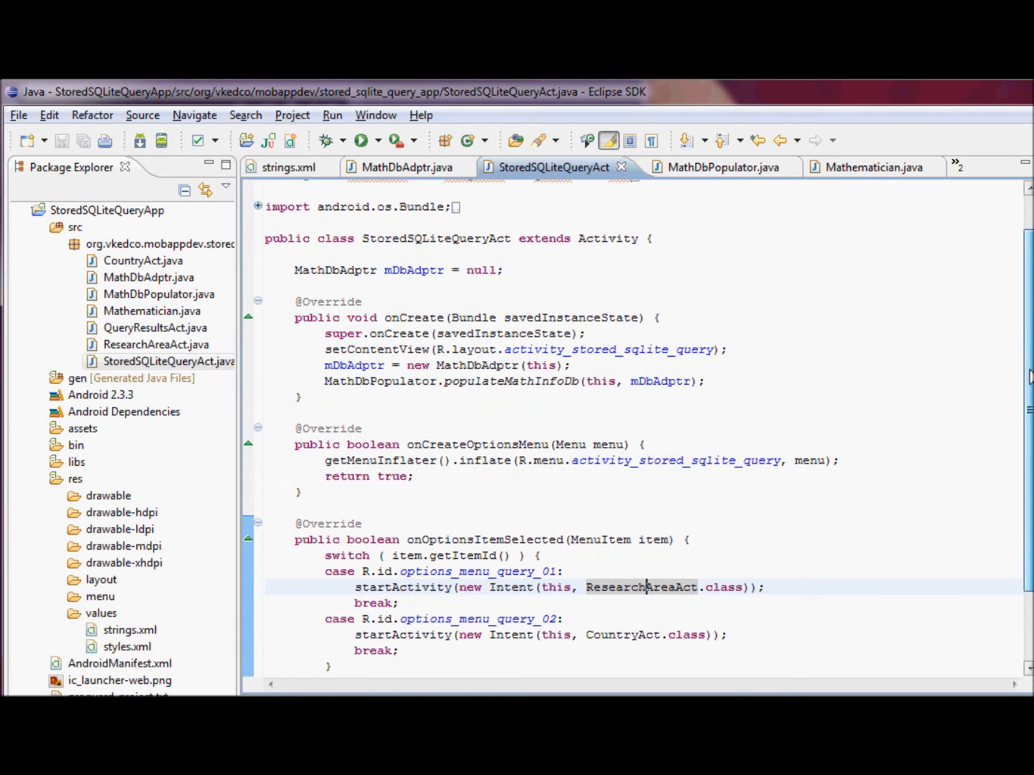
scroll("down", 3)
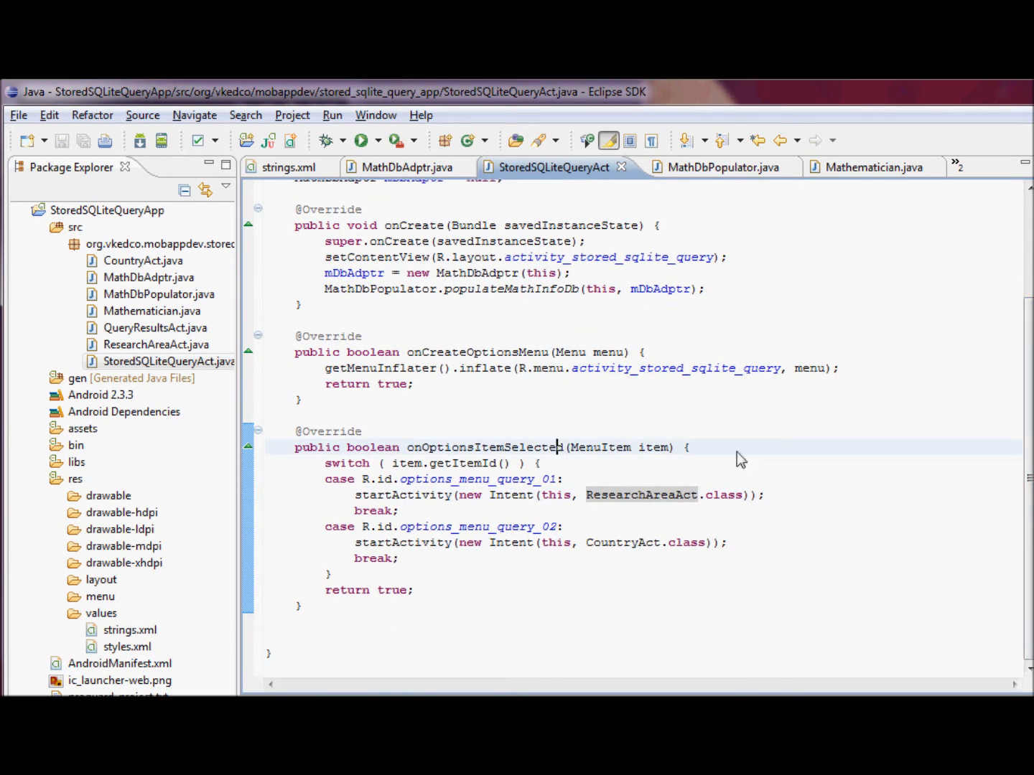
double_click(485, 448)
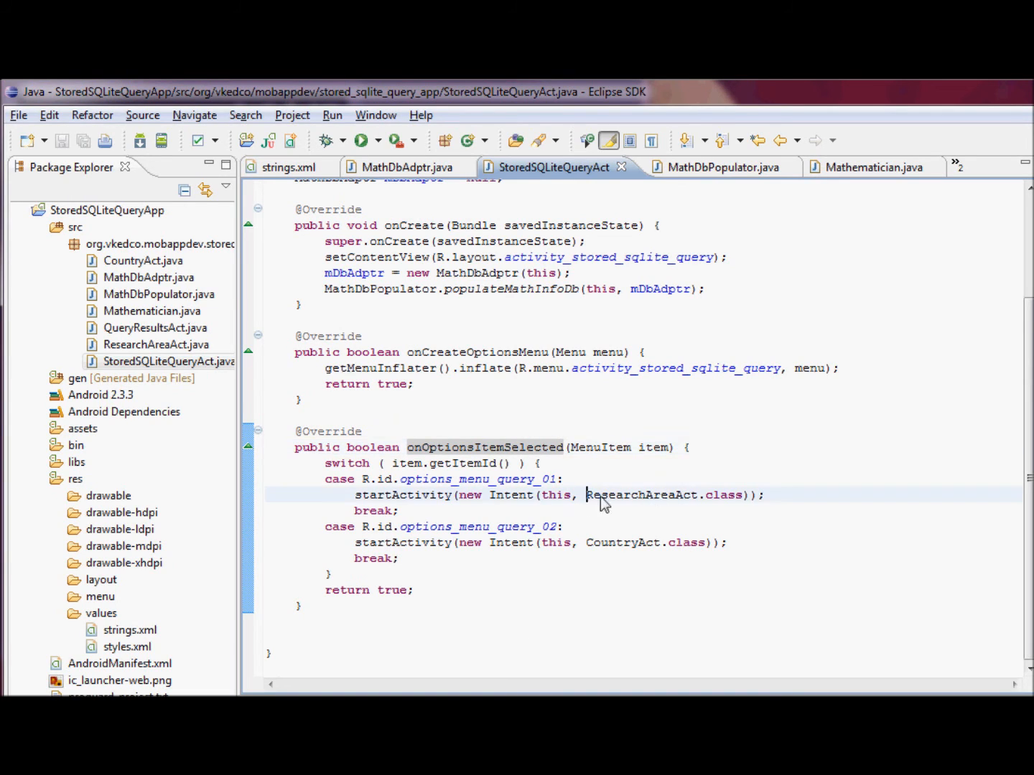
double_click(606, 543)
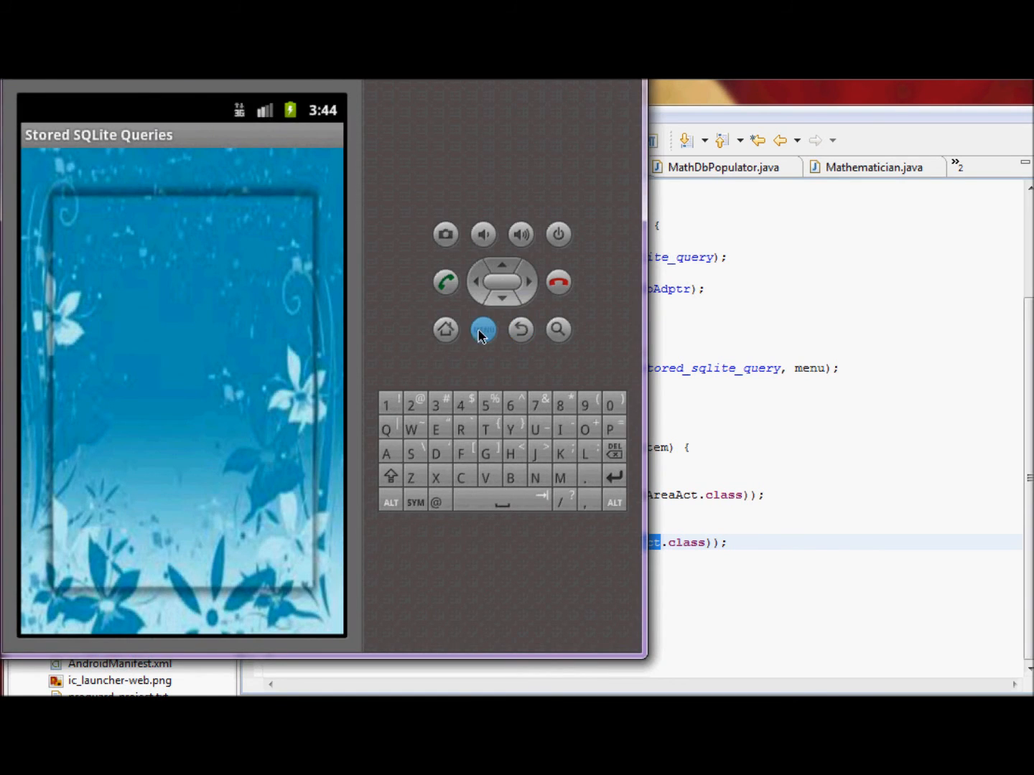
Bring up the app's search menu and choose Search By Country.
left_click(482, 331)
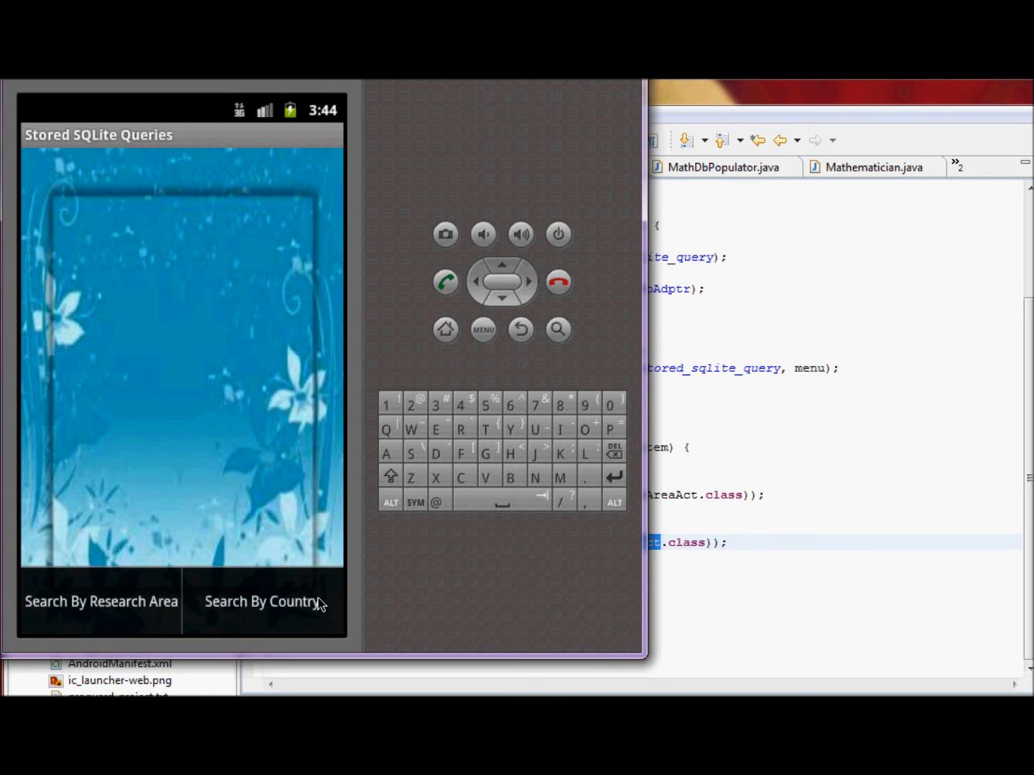
left_click(100, 602)
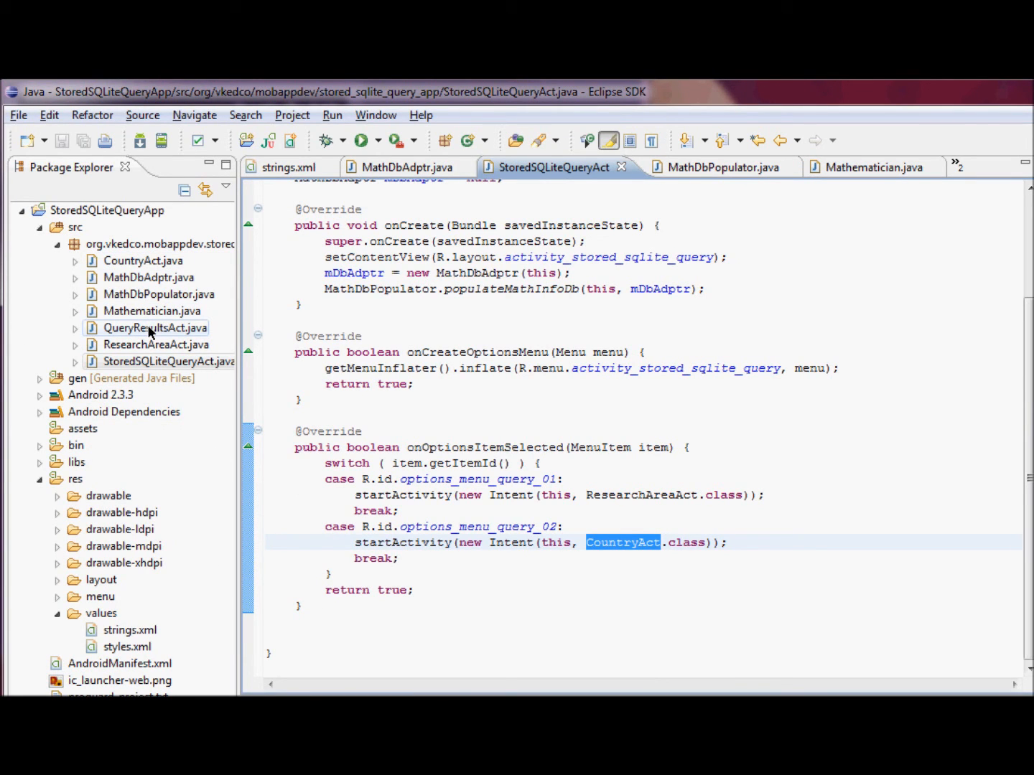
Review QueryResultsAct.java's query dispatch, marking the retrieveMathematicianByCountry call.
double_click(155, 327)
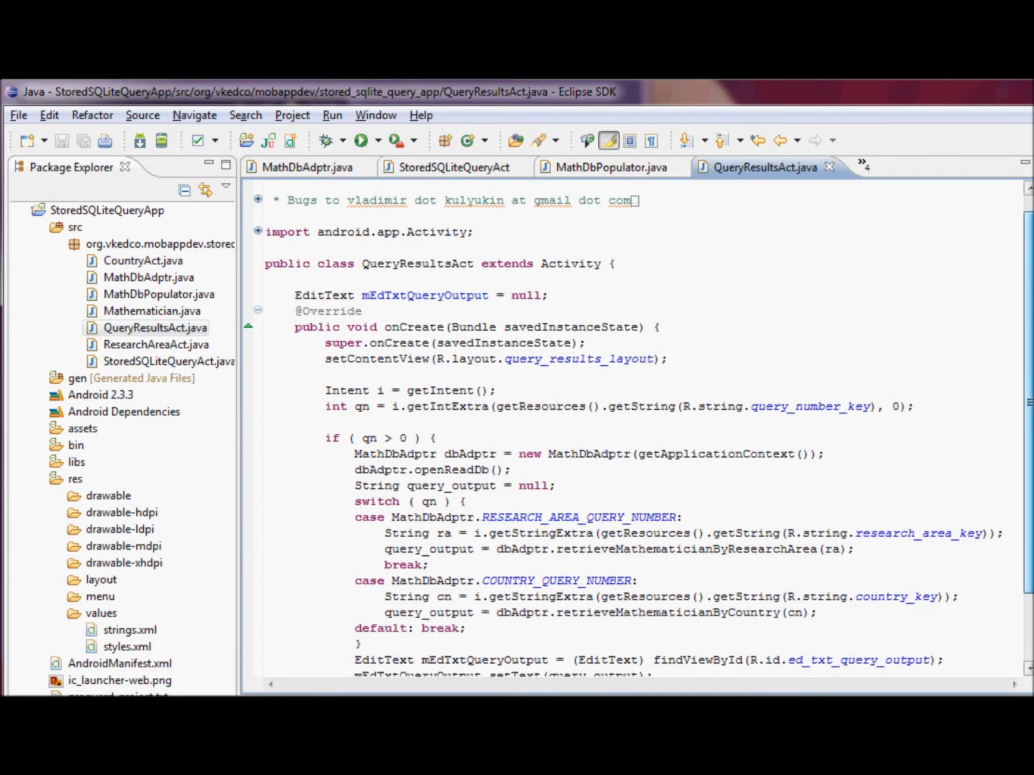
scroll("down", 3)
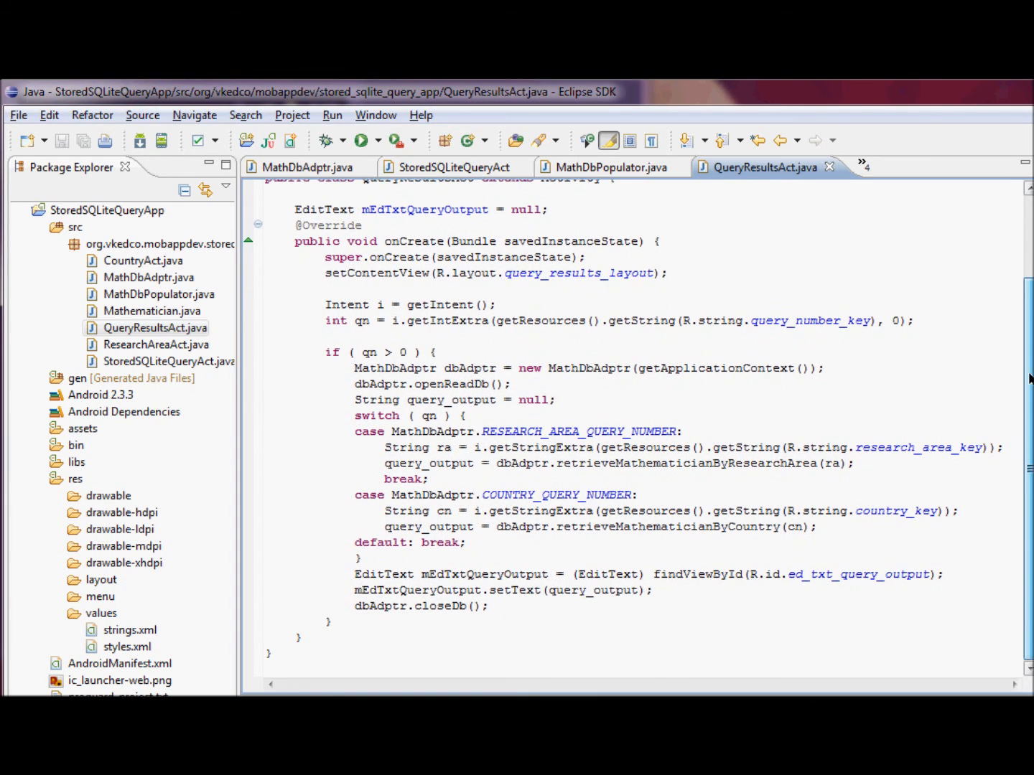
double_click(578, 430)
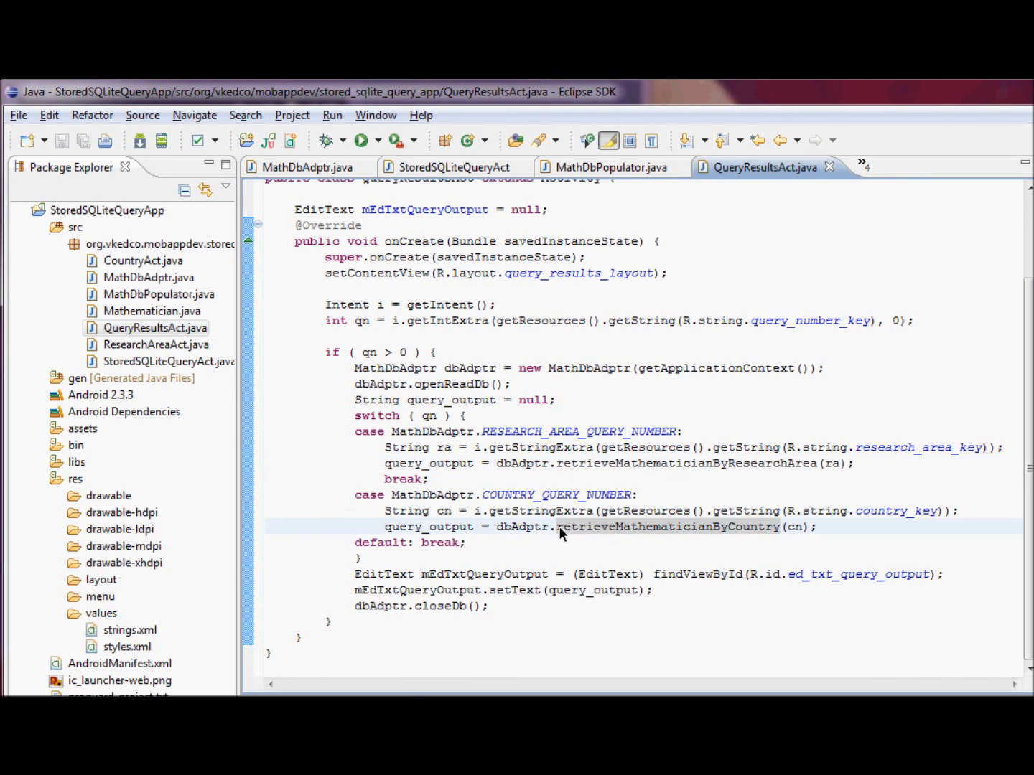
double_click(675, 527)
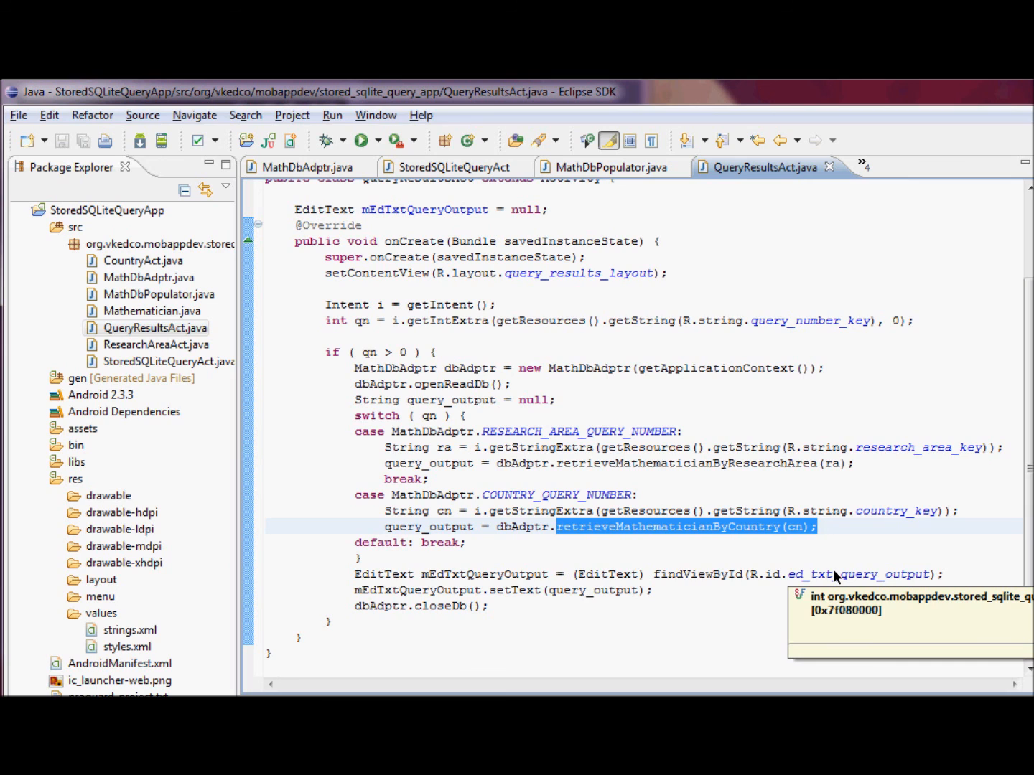
mouse_move(739, 529)
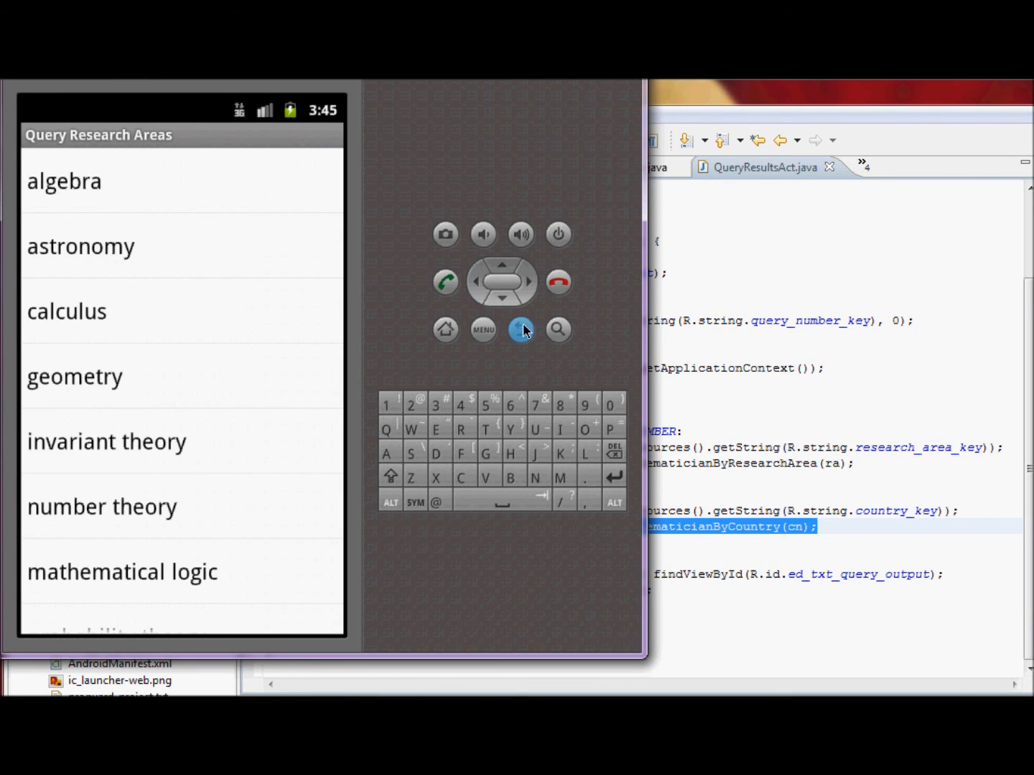
Return the emulated app to its main screen.
left_click(520, 330)
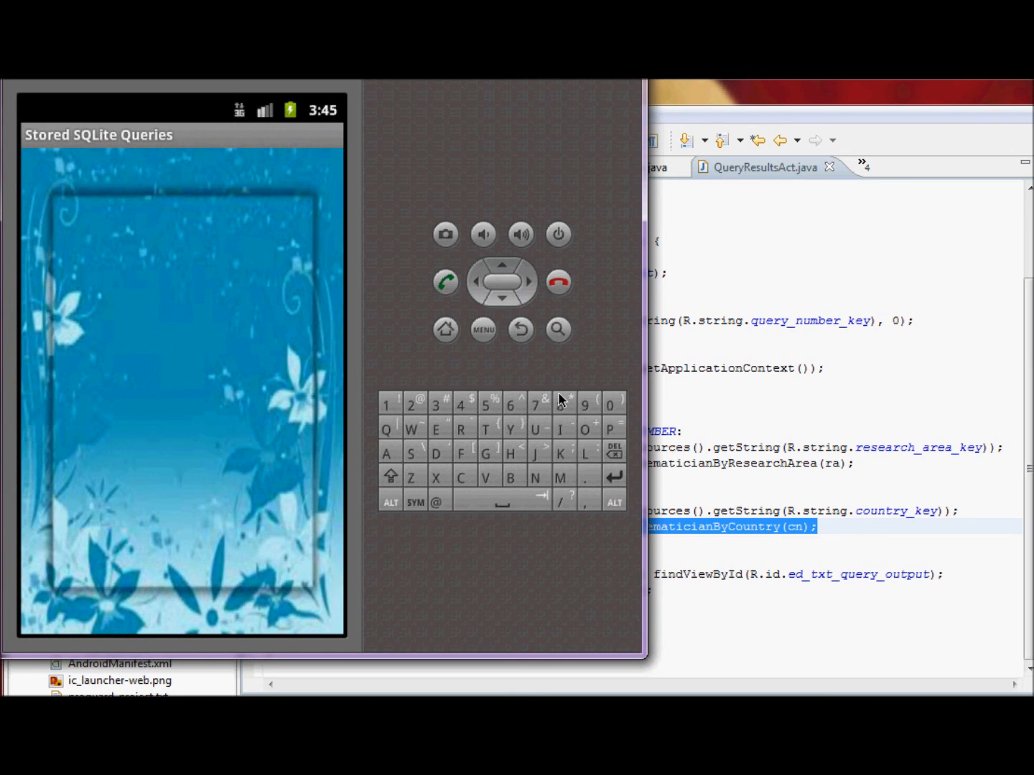